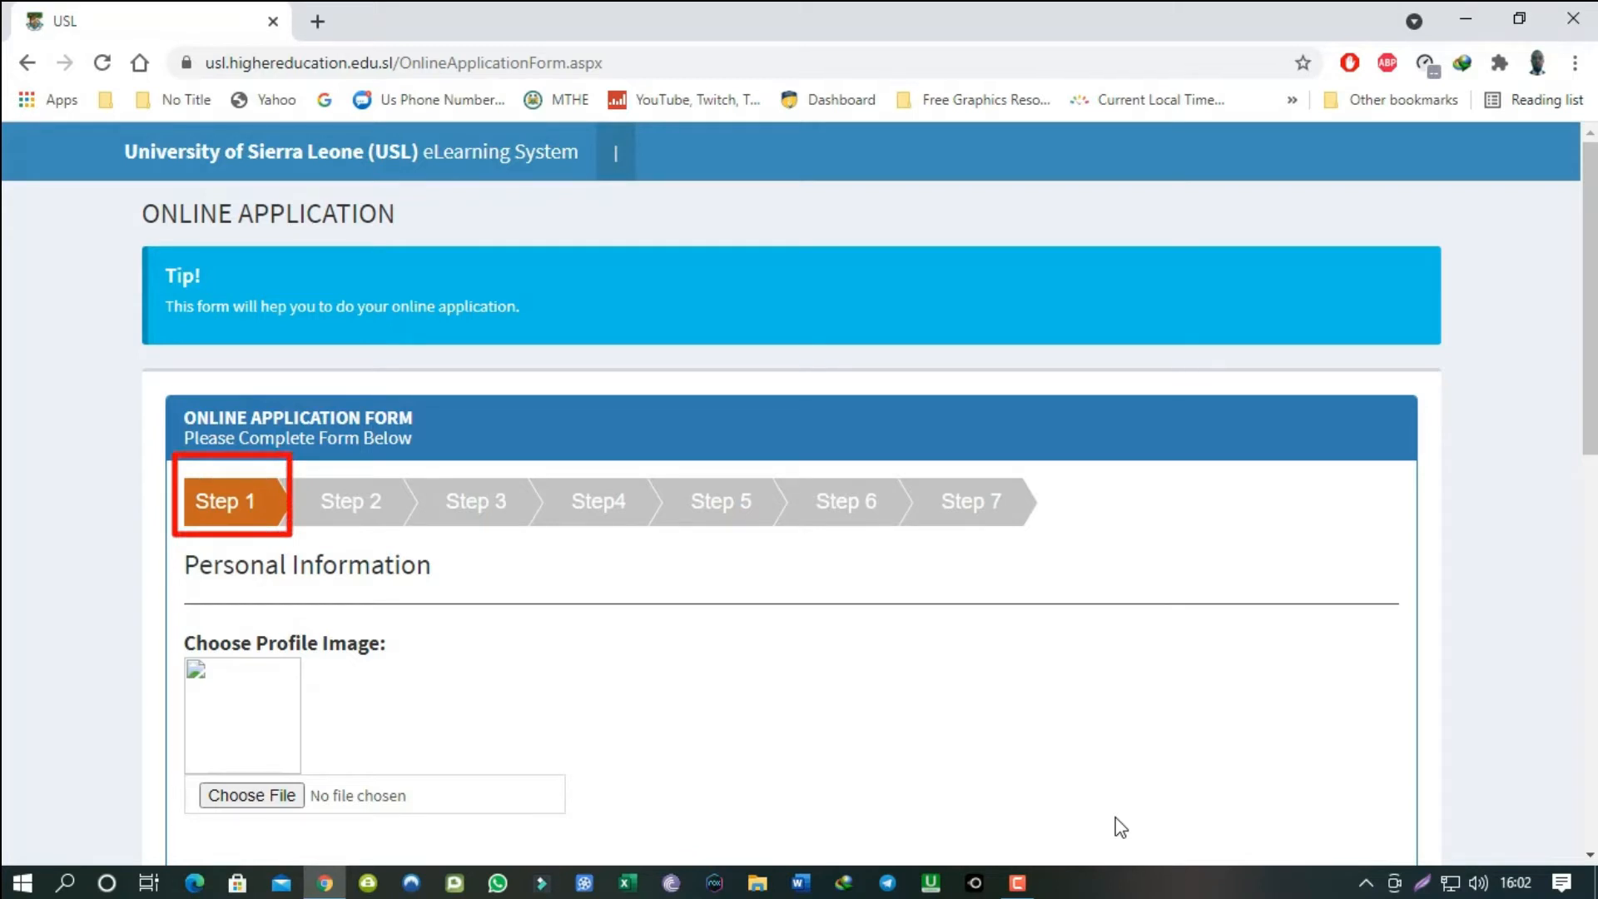
- Scroll down the Step 1 application form before moving to a new Google tab
{"action": "scroll", "scroll_direction": "down", "scroll_amount": 3}
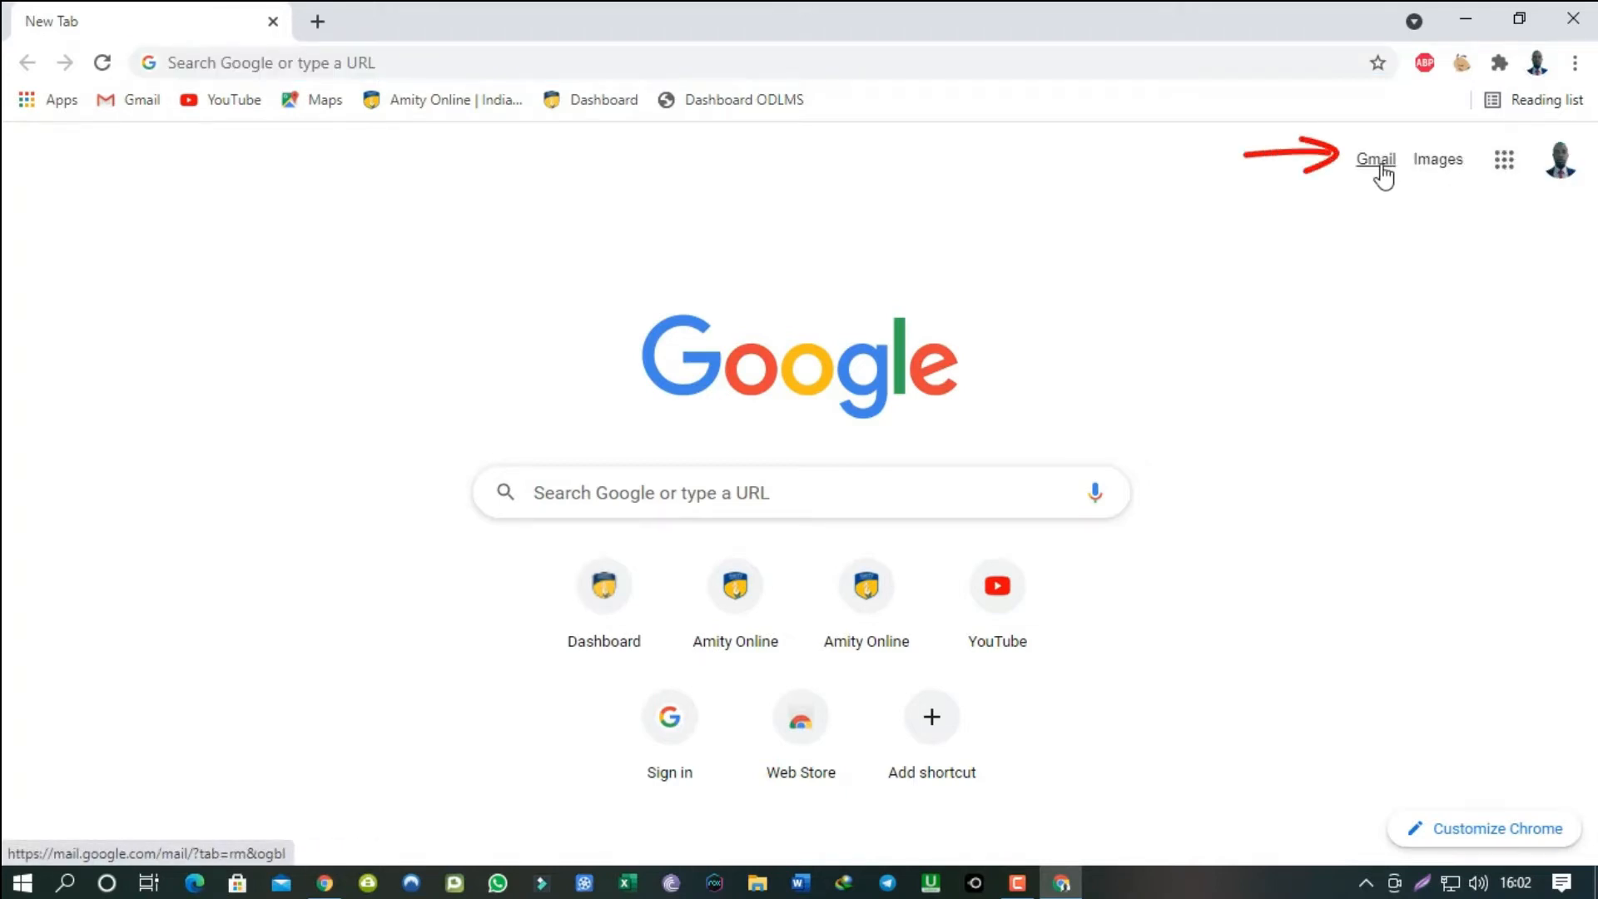
- Open the Gmail inbox from the Google start page
{"action": "left_click", "coordinate": [1375, 159]}
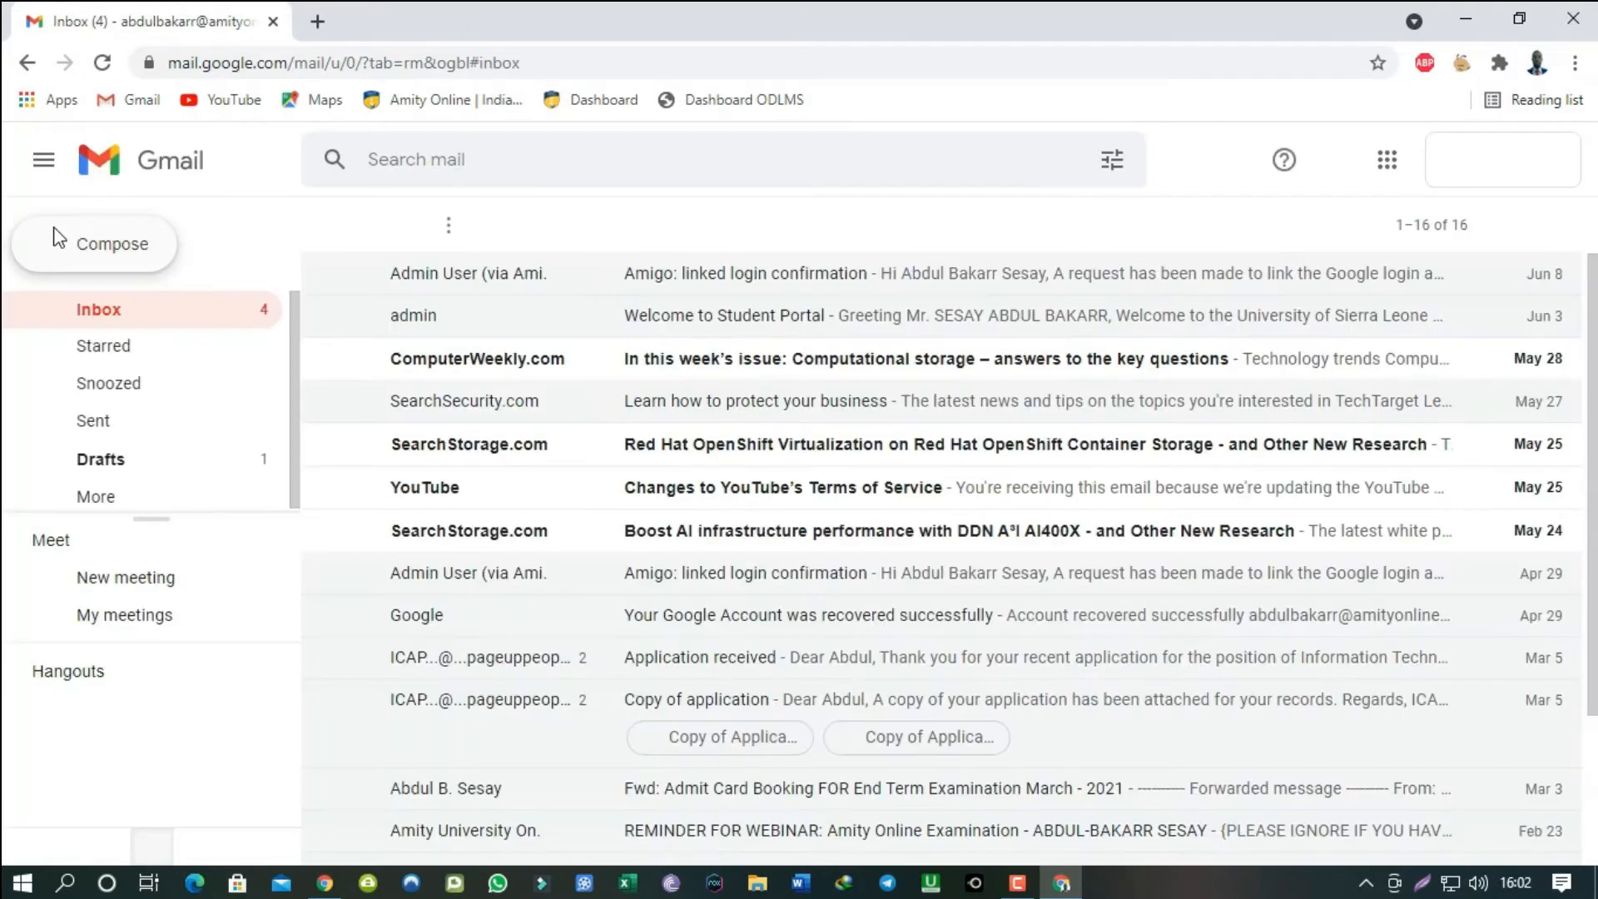
{"action": "mouse_move", "coordinate": [529, 332]}
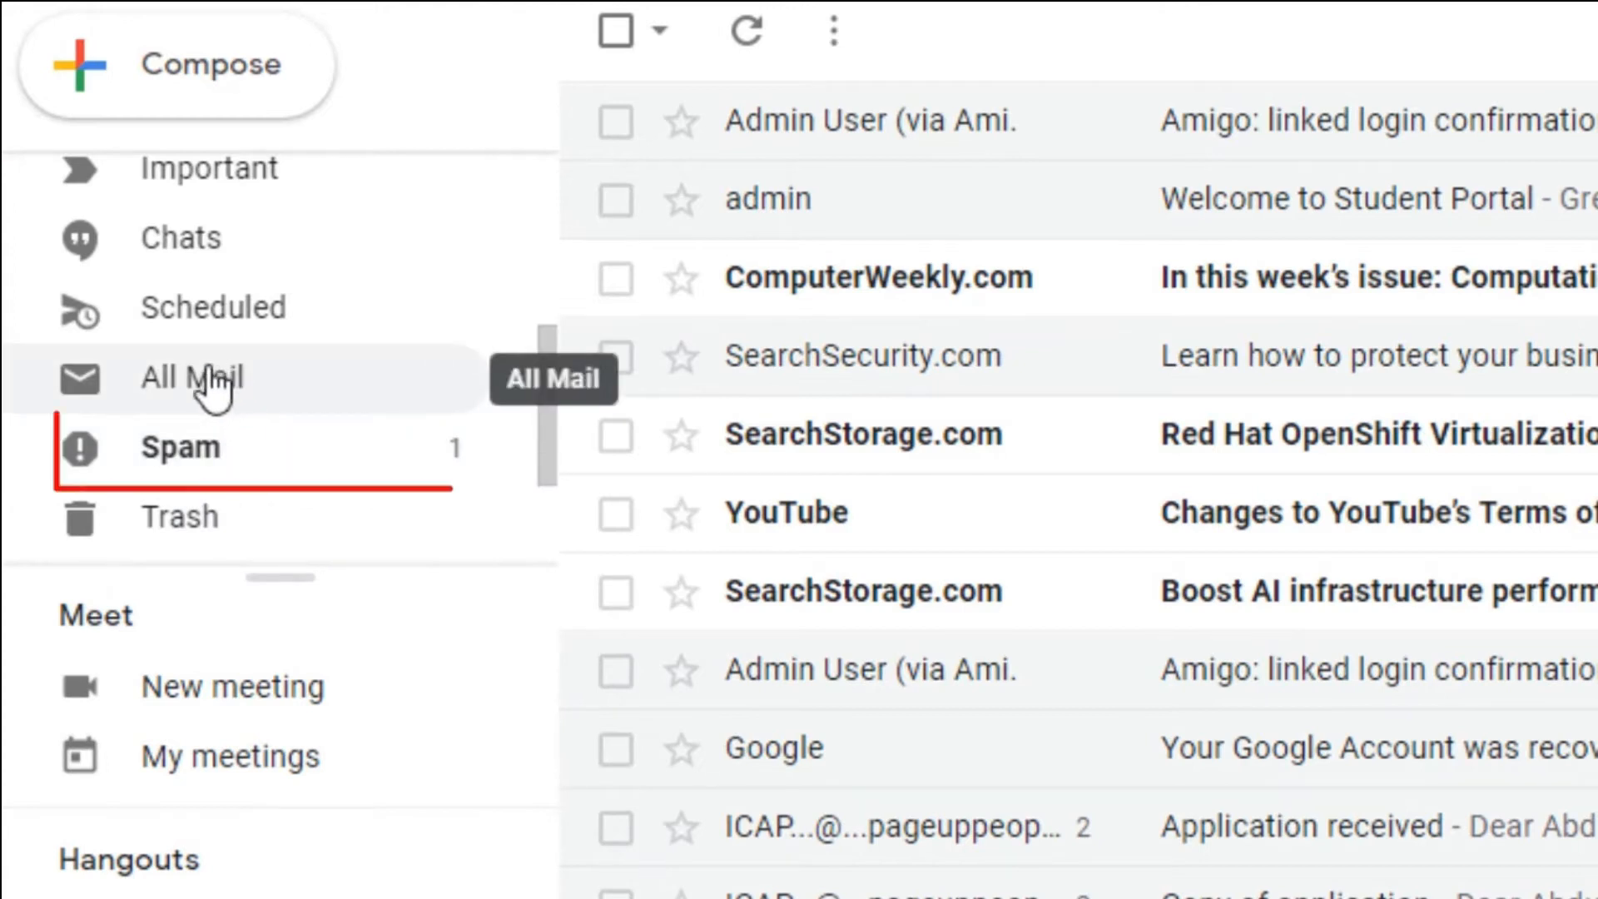
{"action": "mouse_move", "coordinate": [351, 469]}
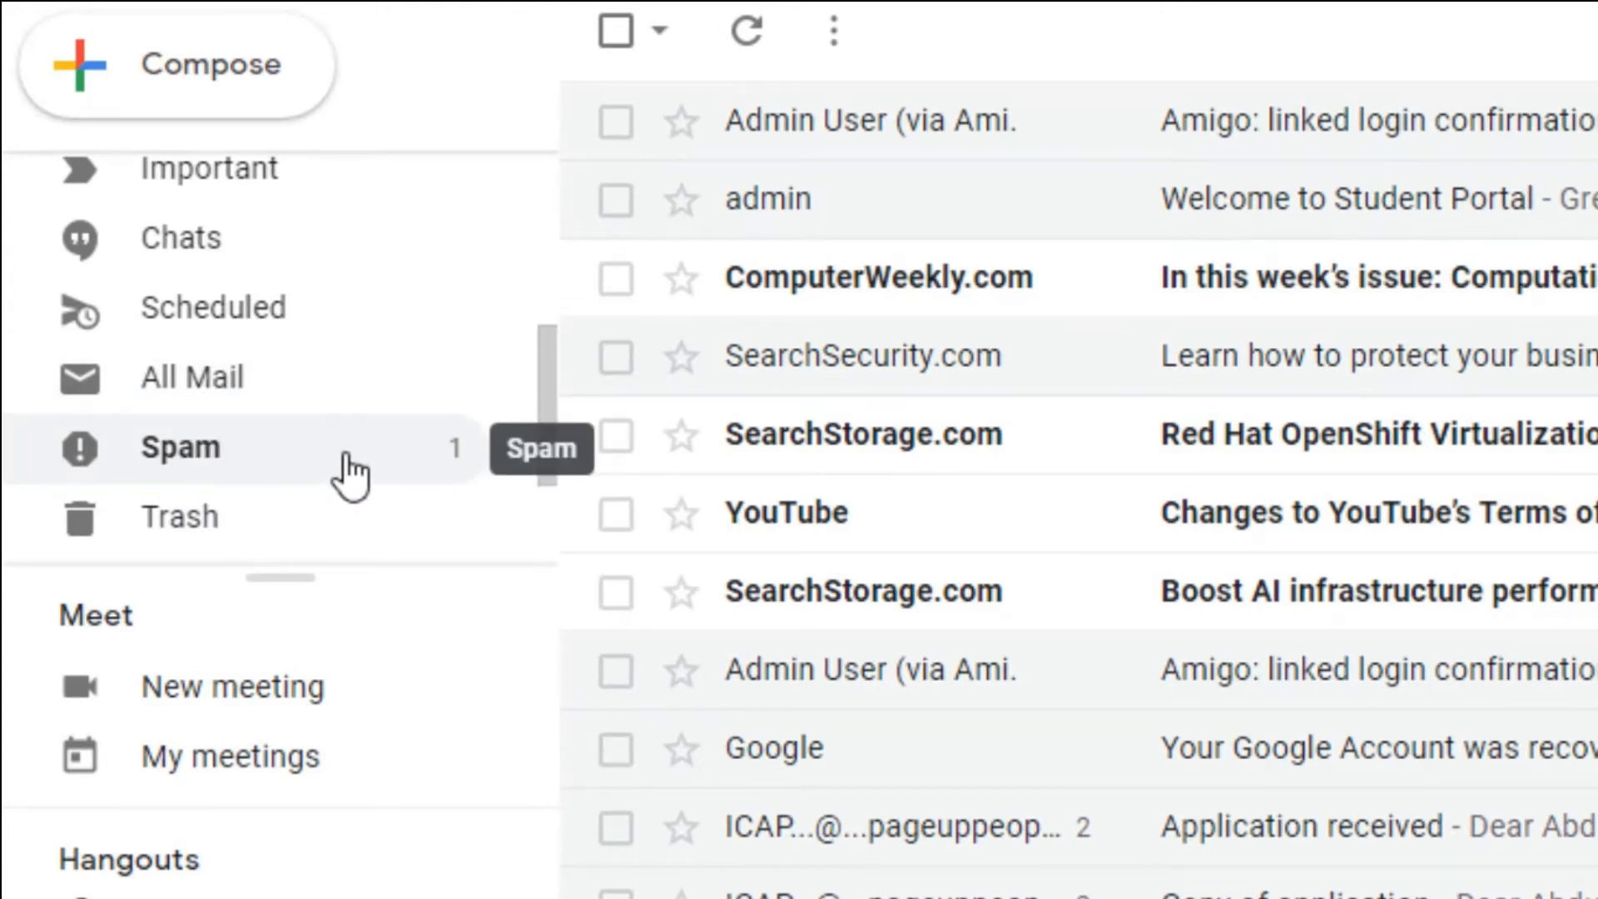
{"action": "left_click", "coordinate": [180, 446]}
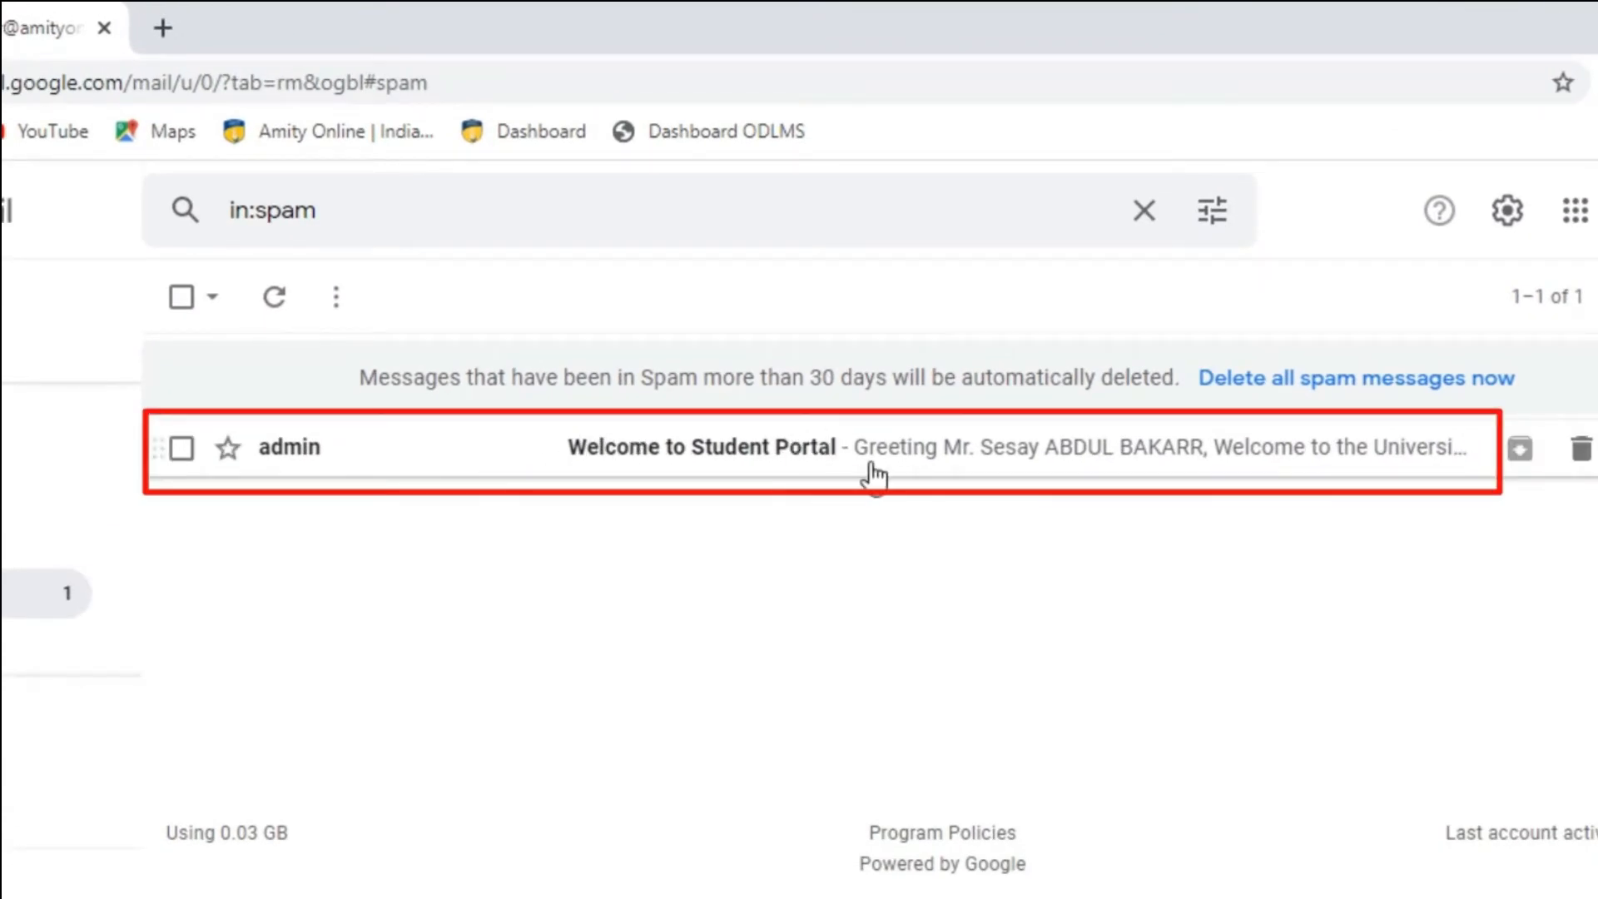
{"action": "mouse_move", "coordinate": [1415, 460]}
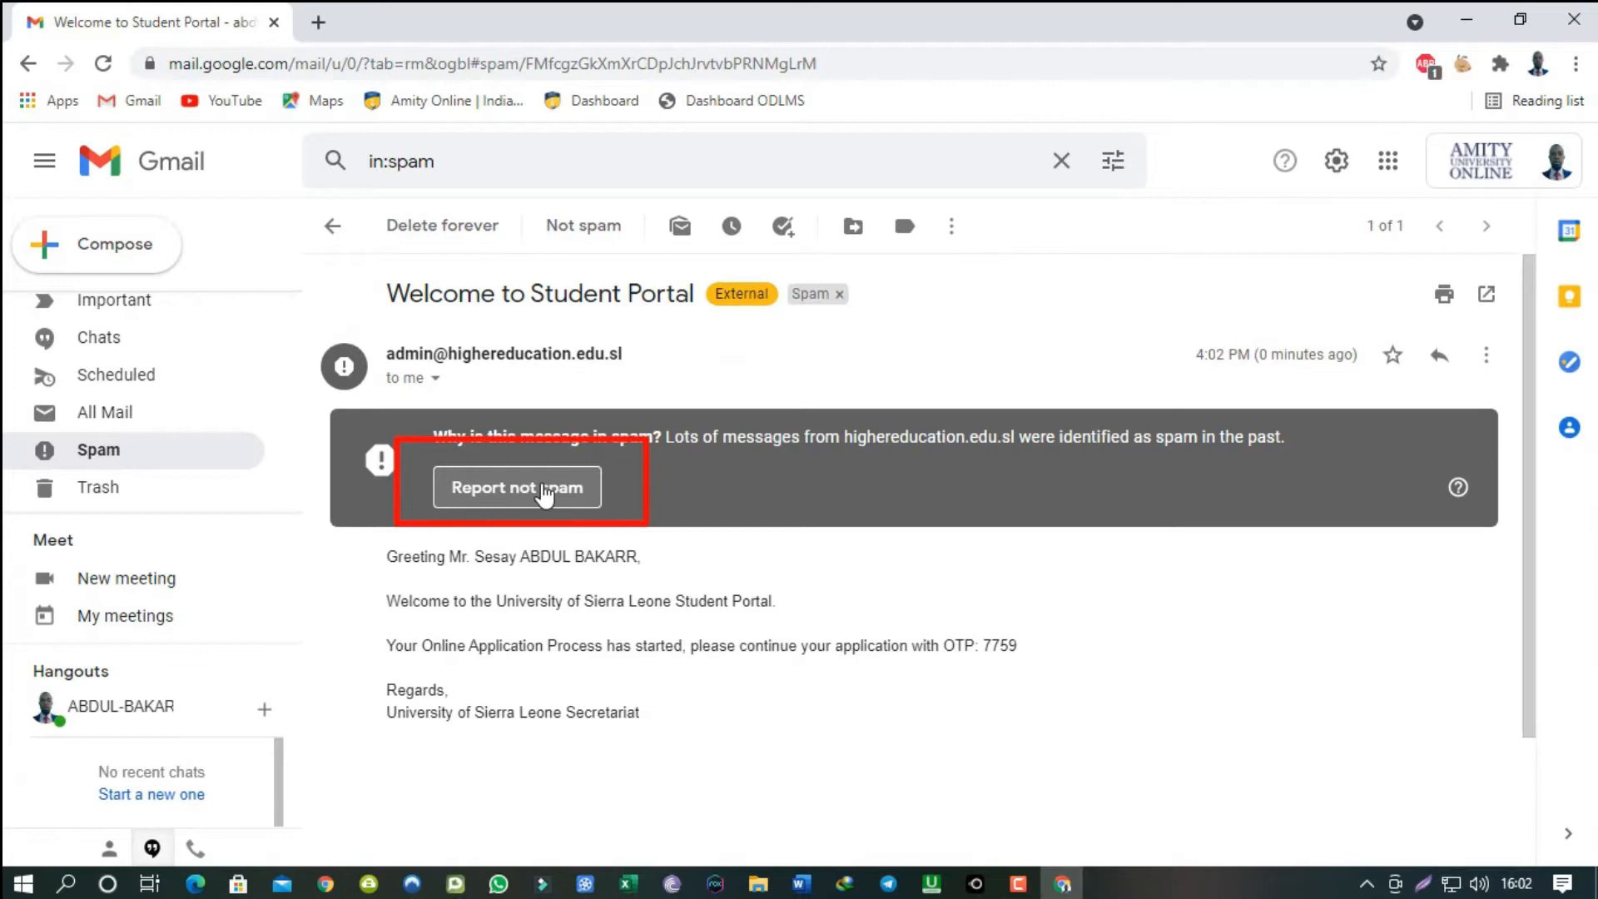
{"action": "left_click", "coordinate": [516, 487]}
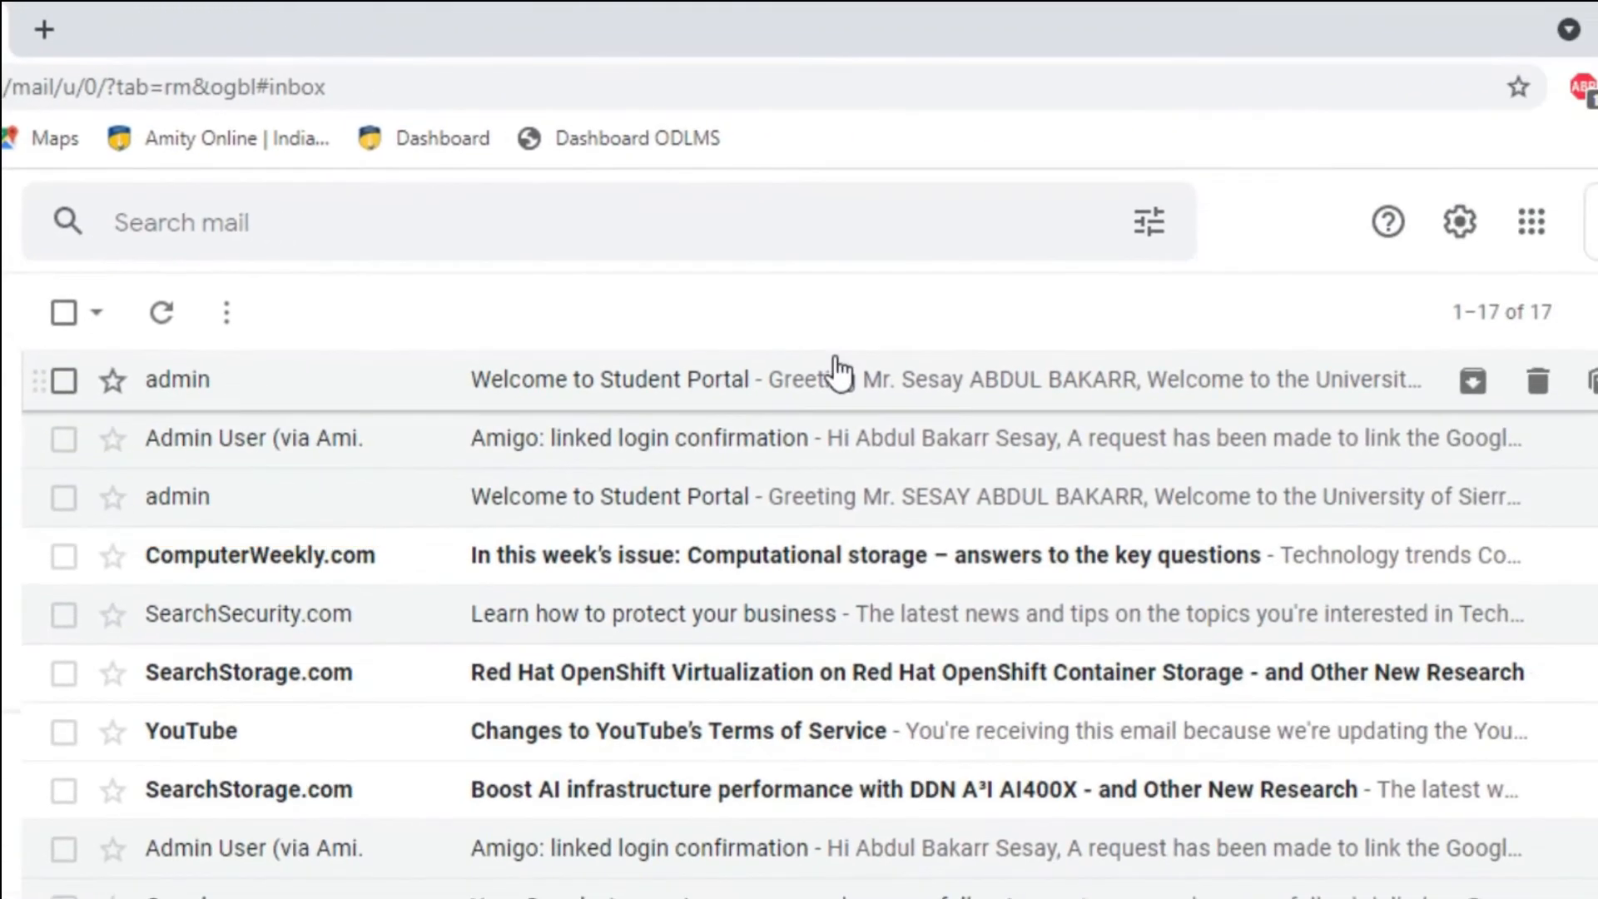
{"action": "left_click", "coordinate": [611, 379]}
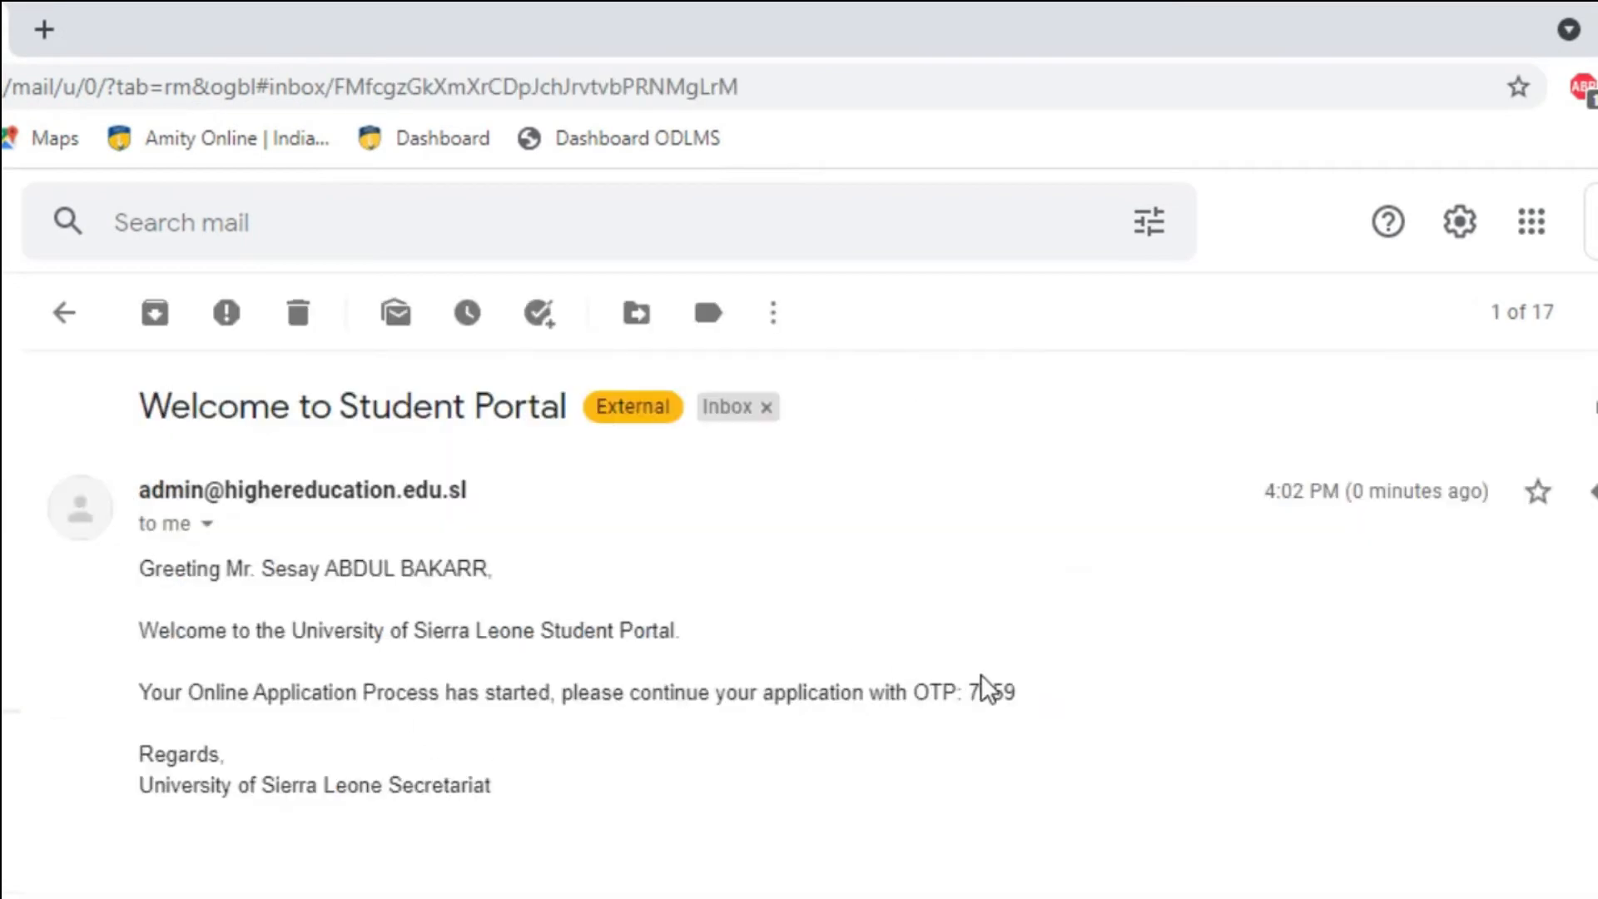
{"action": "double_click", "coordinate": [994, 690]}
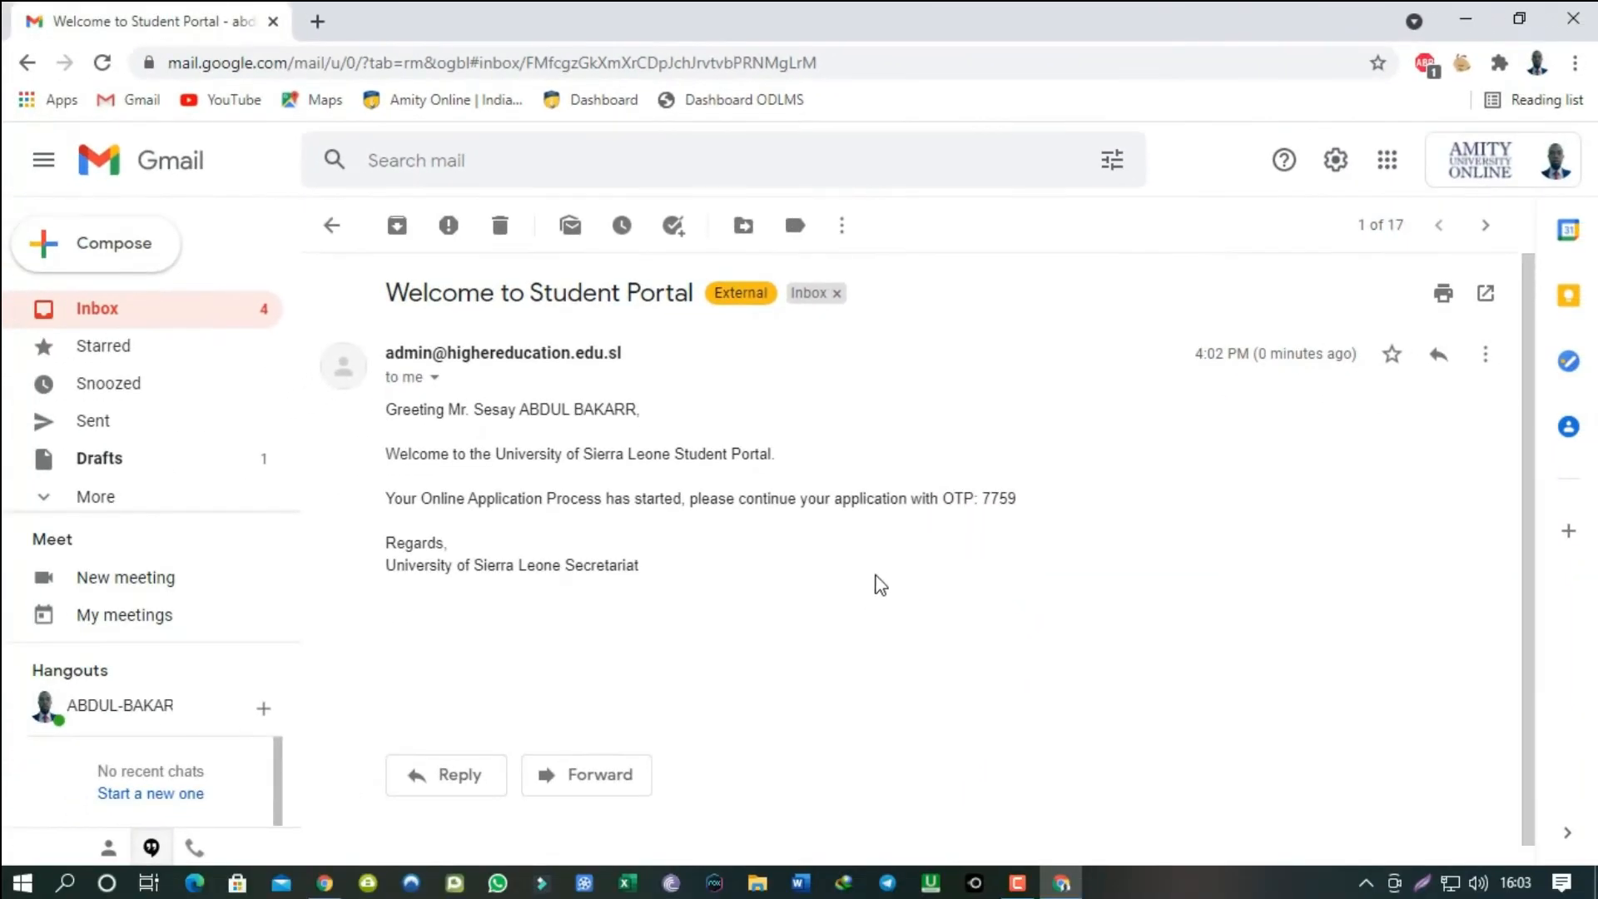
{"action": "left_click", "coordinate": [149, 20]}
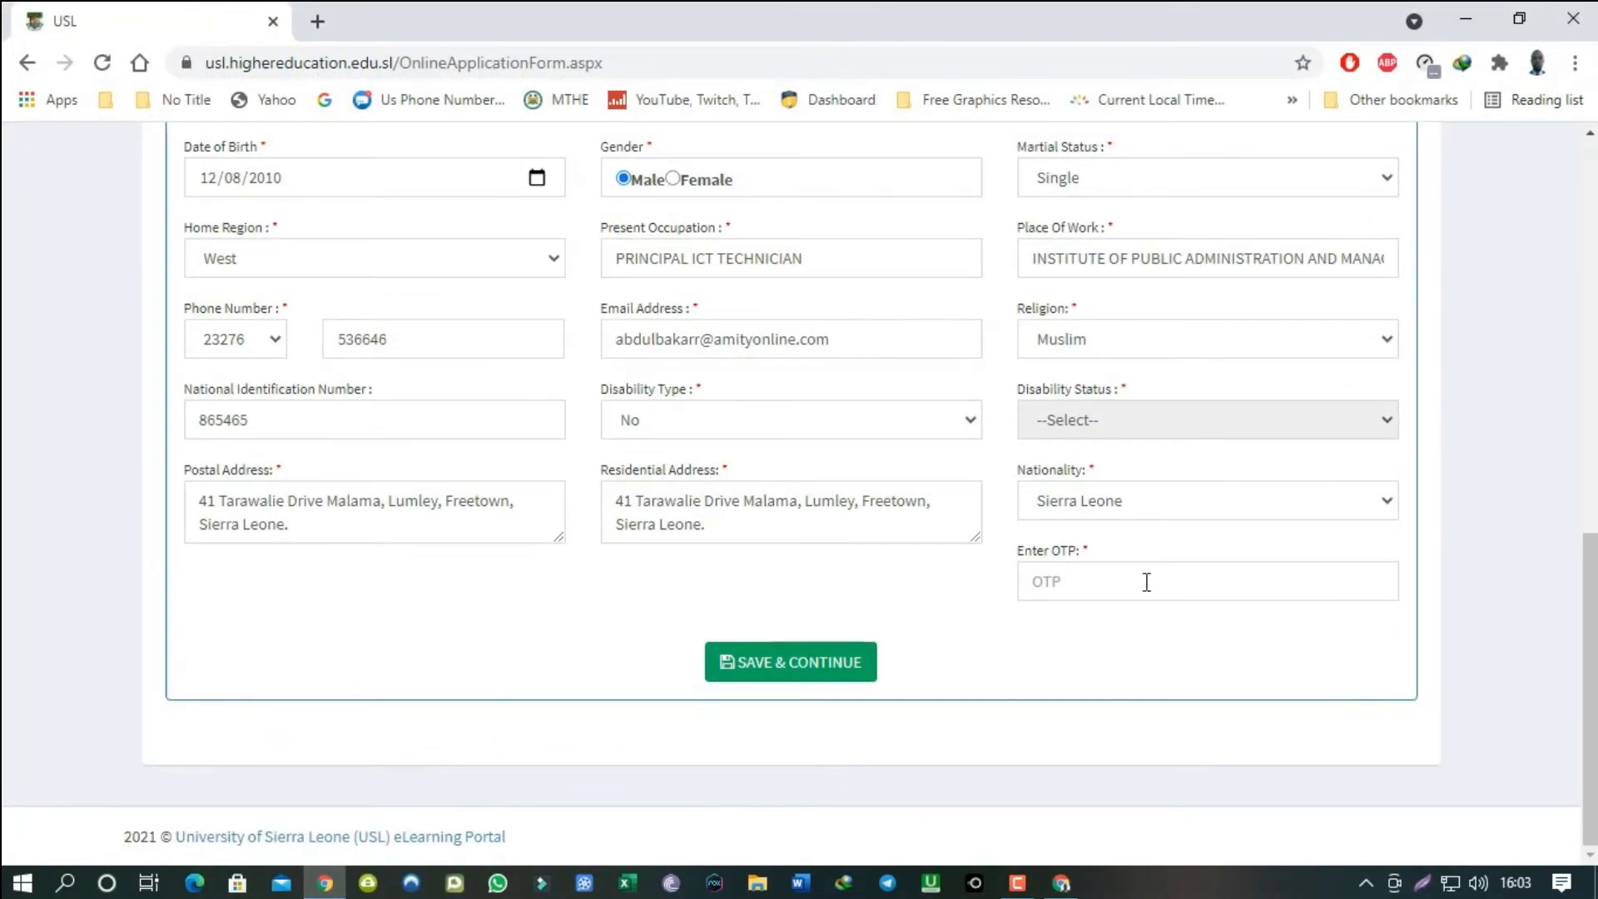
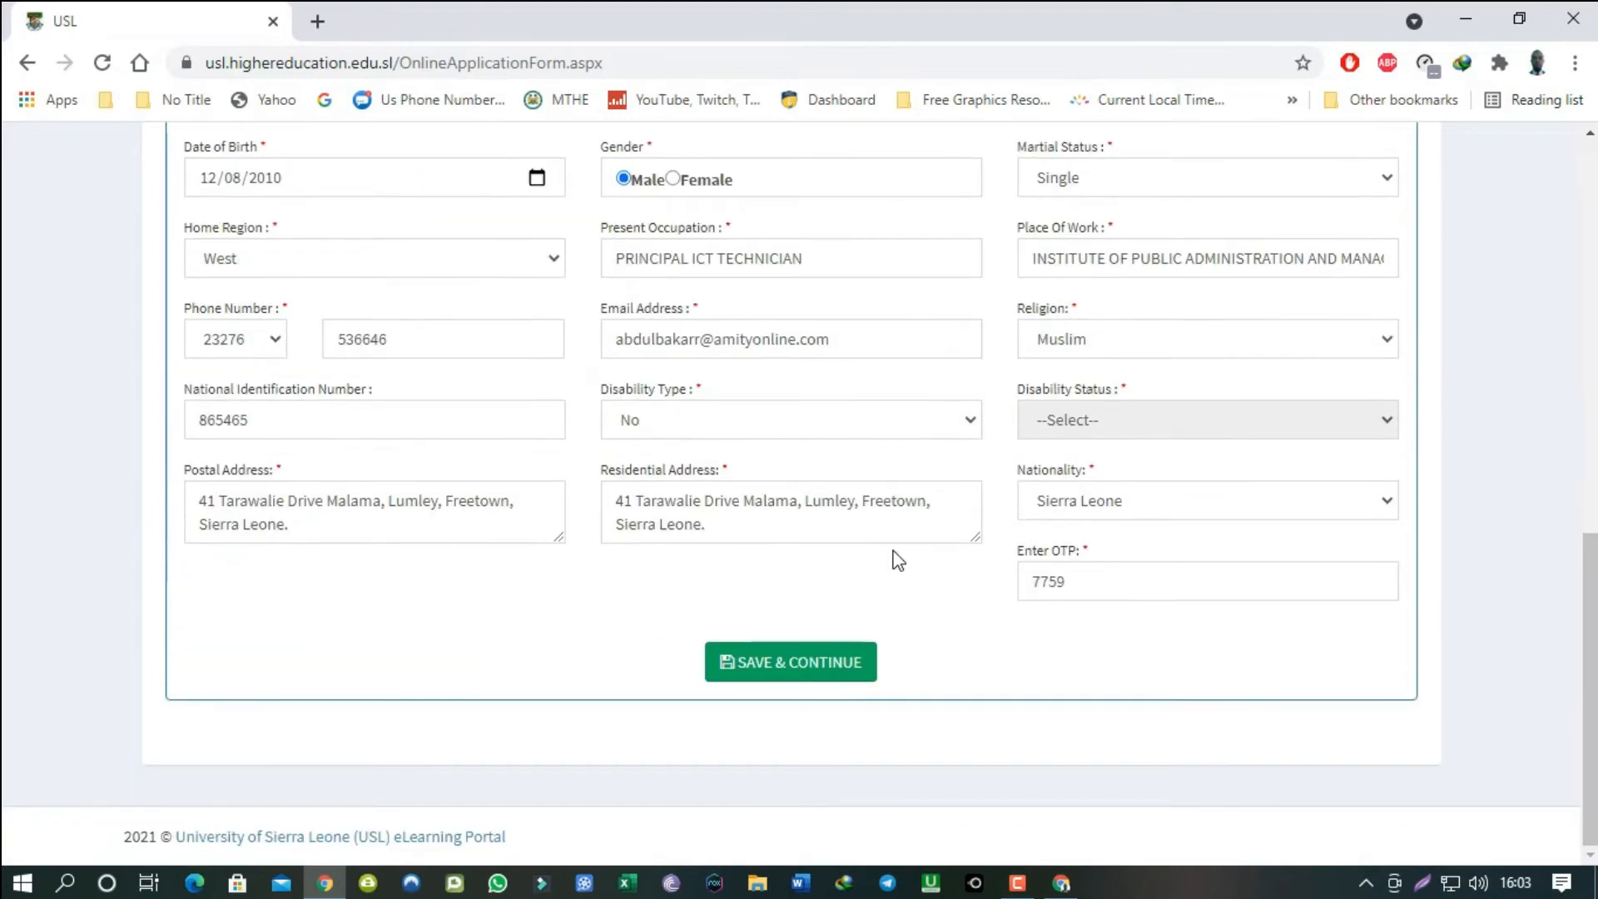
{"action": "left_click", "coordinate": [790, 661]}
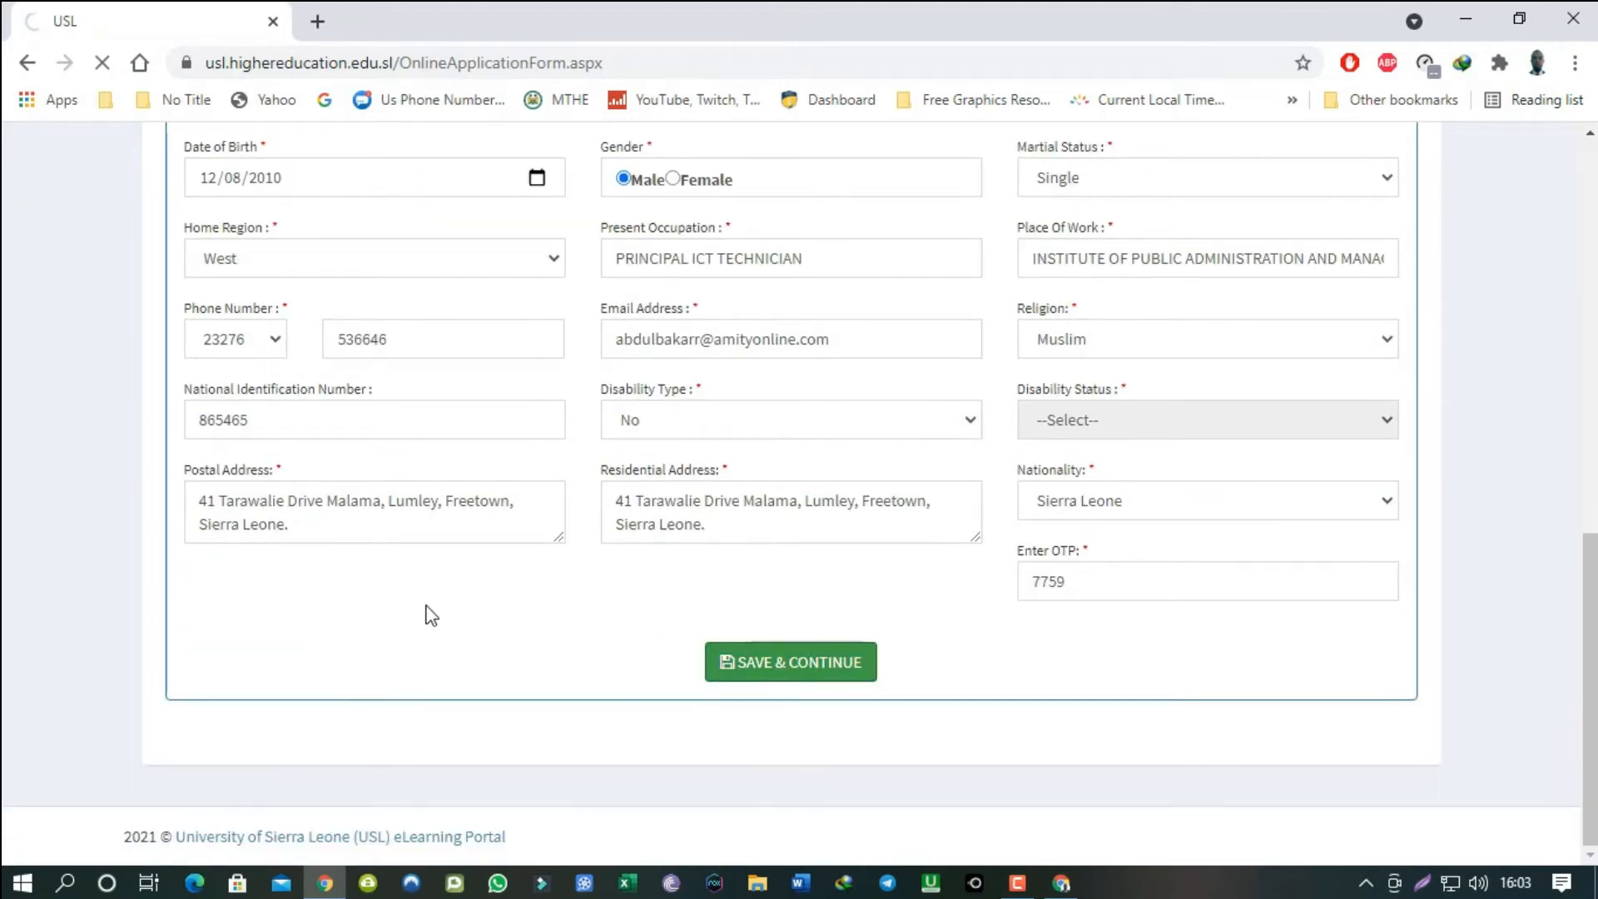
{"action": "left_click", "coordinate": [789, 661]}
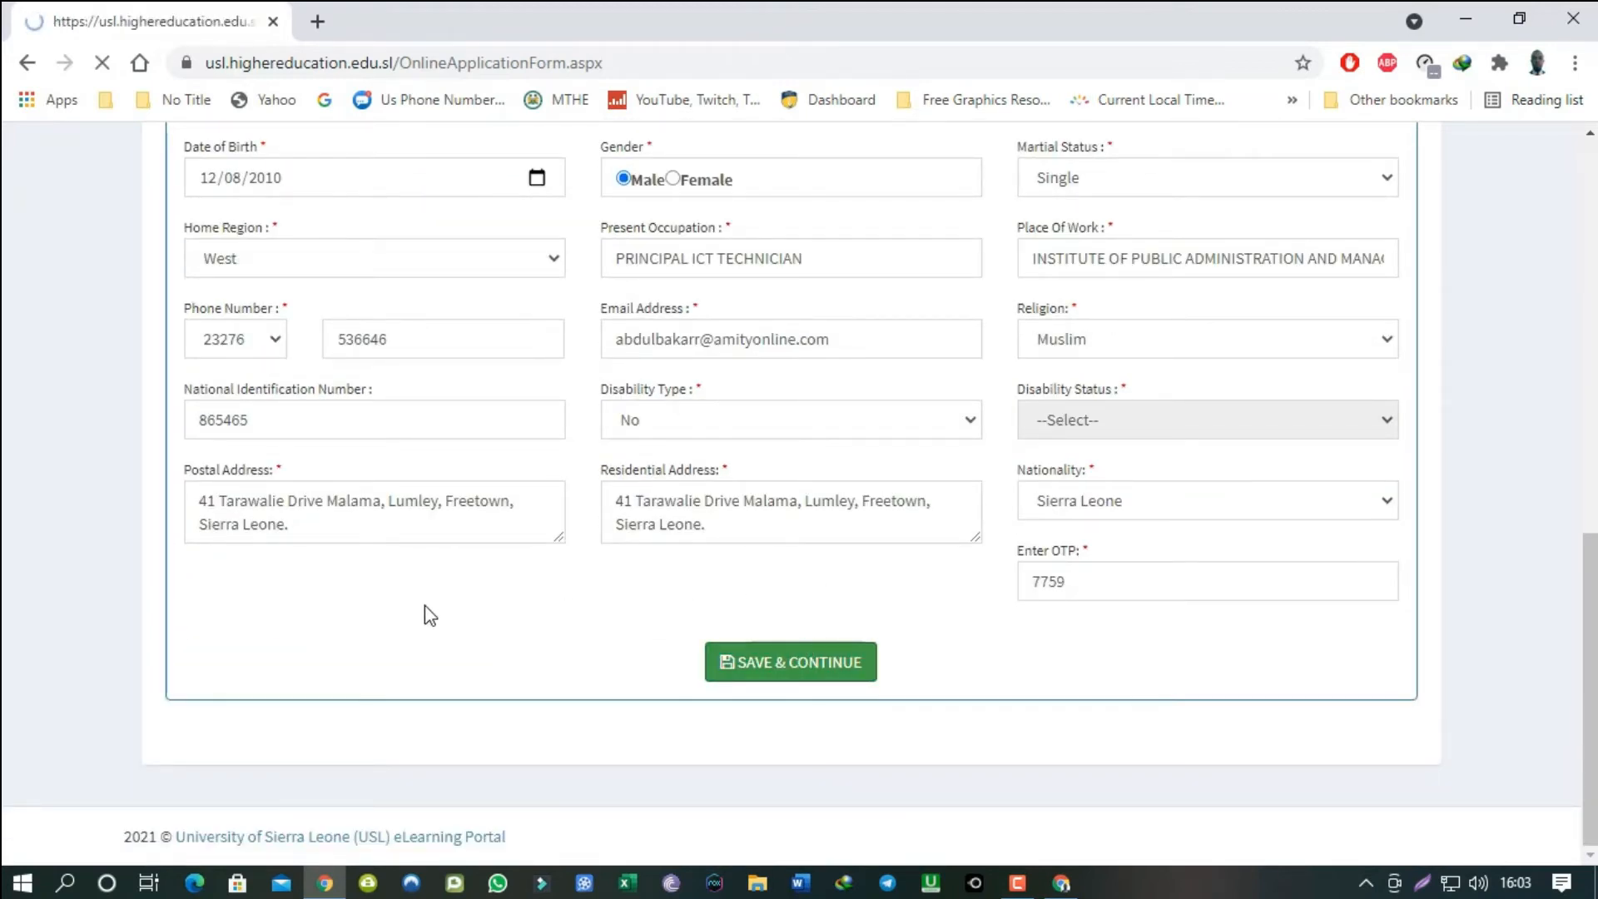
{"action": "left_click", "coordinate": [790, 661]}
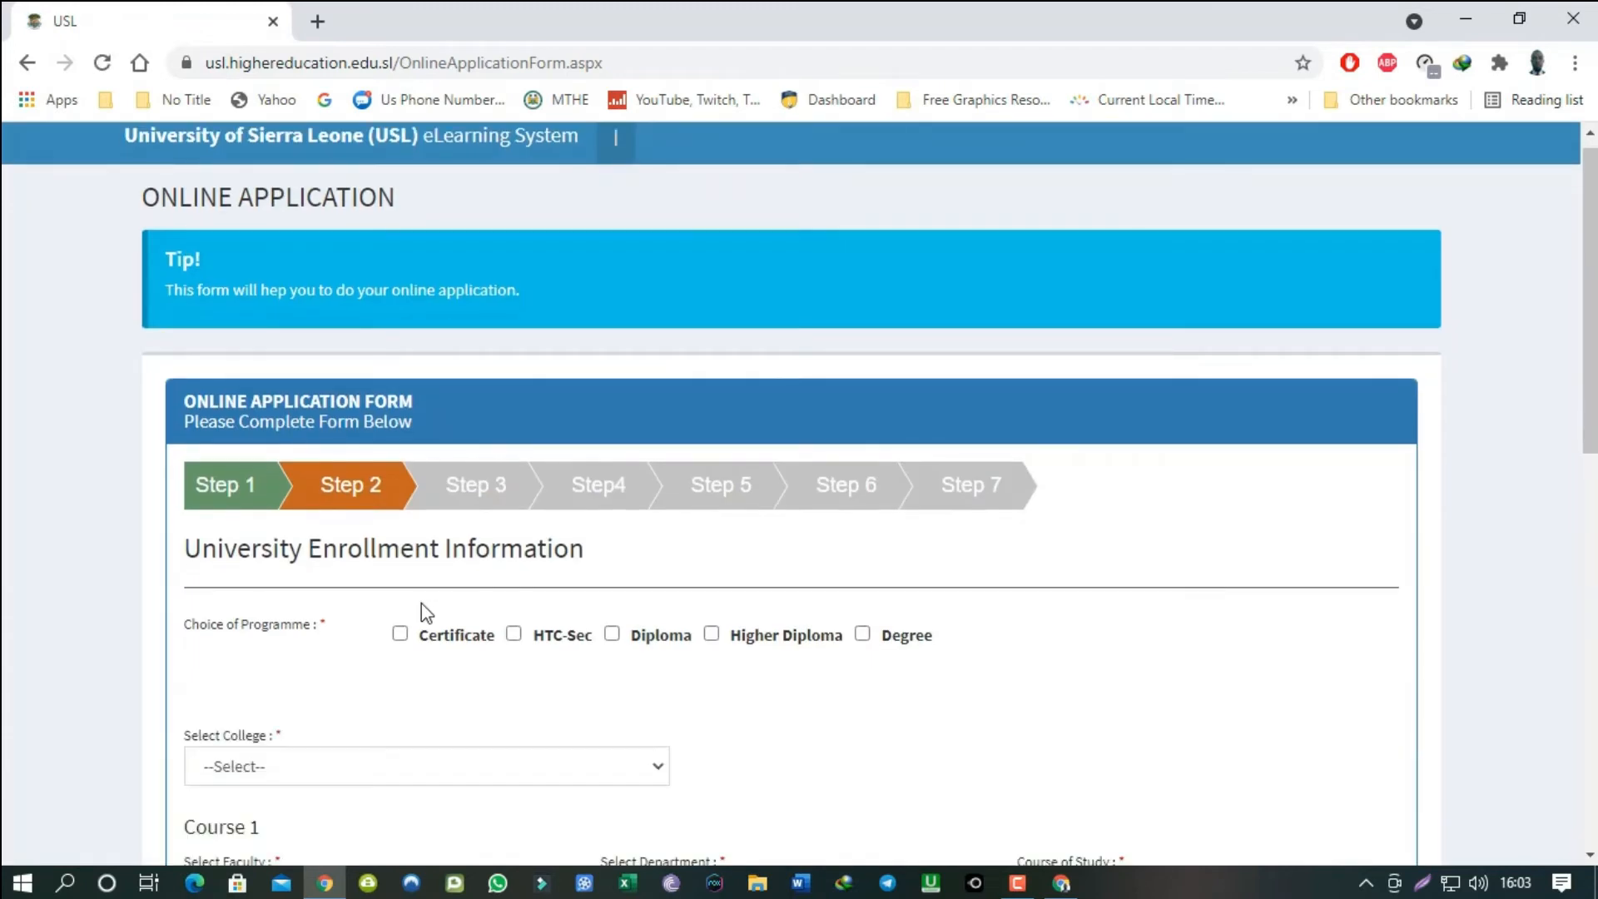
- Choose Institute of Public Administration and Management as the degree college
{"action": "scroll", "scroll_direction": "down", "scroll_amount": 3}
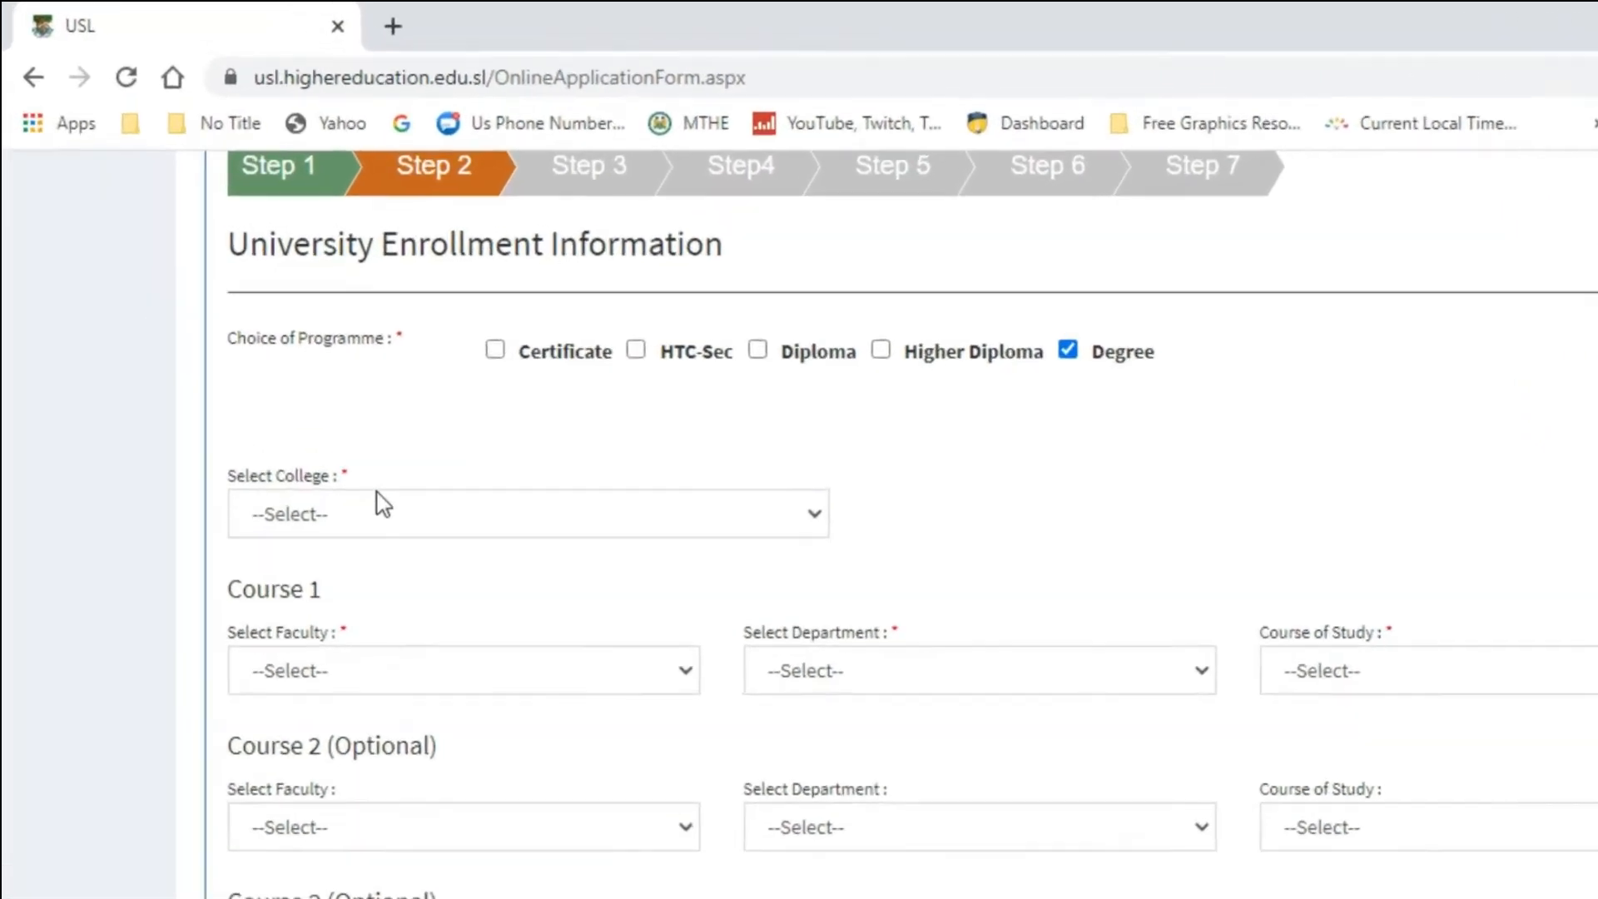
{"action": "scroll", "scroll_direction": "down", "scroll_amount": 3}
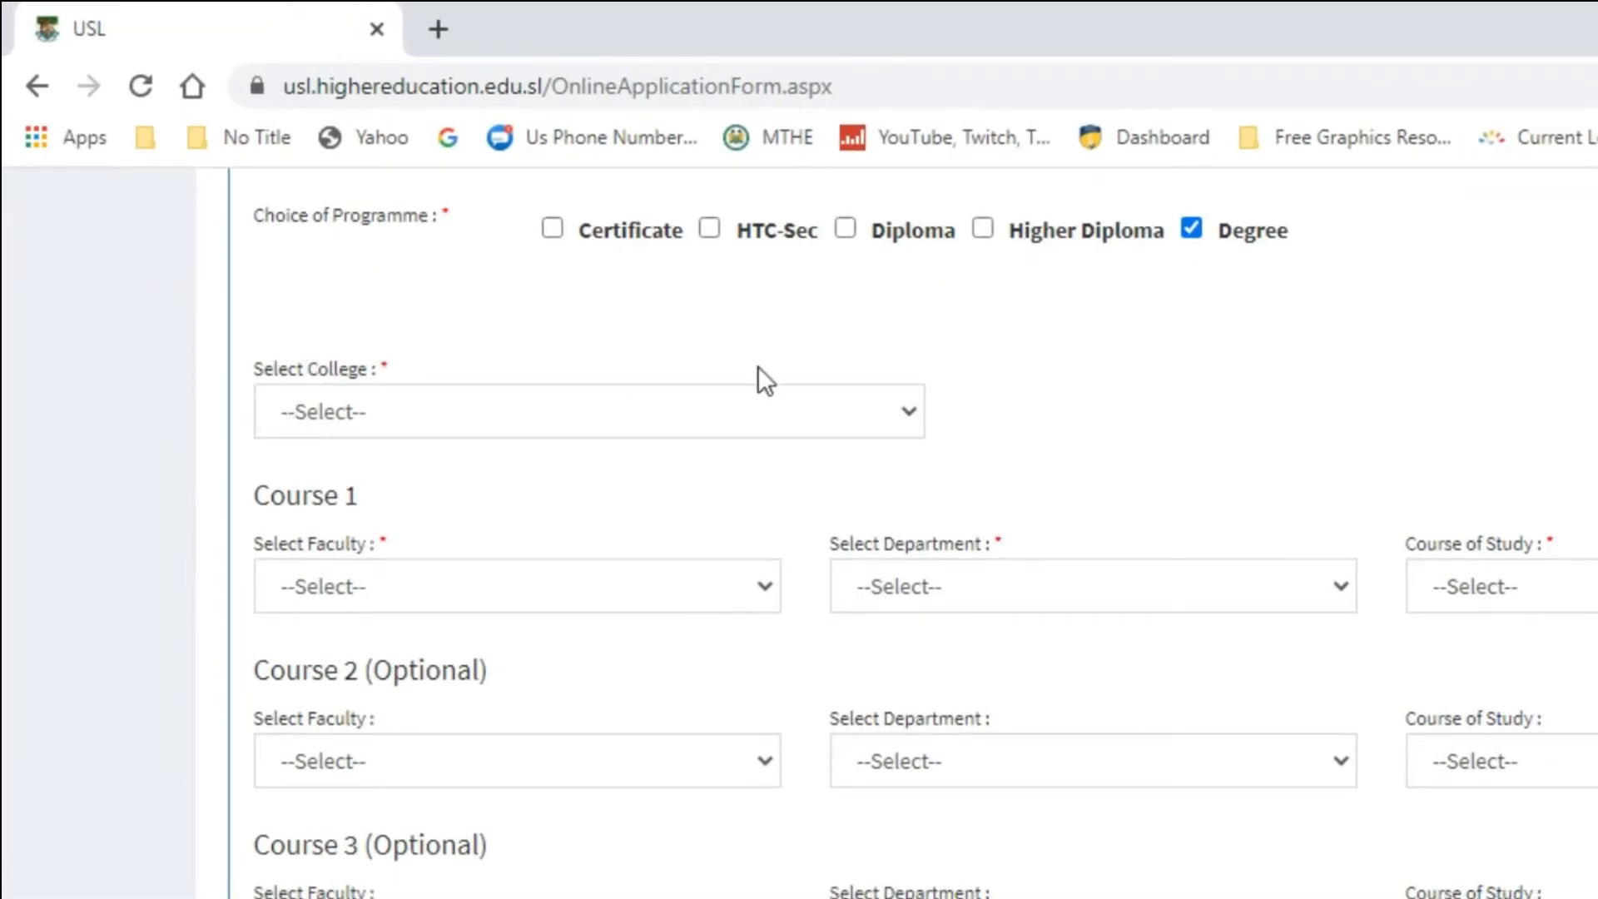
{"action": "left_click", "coordinate": [589, 410]}
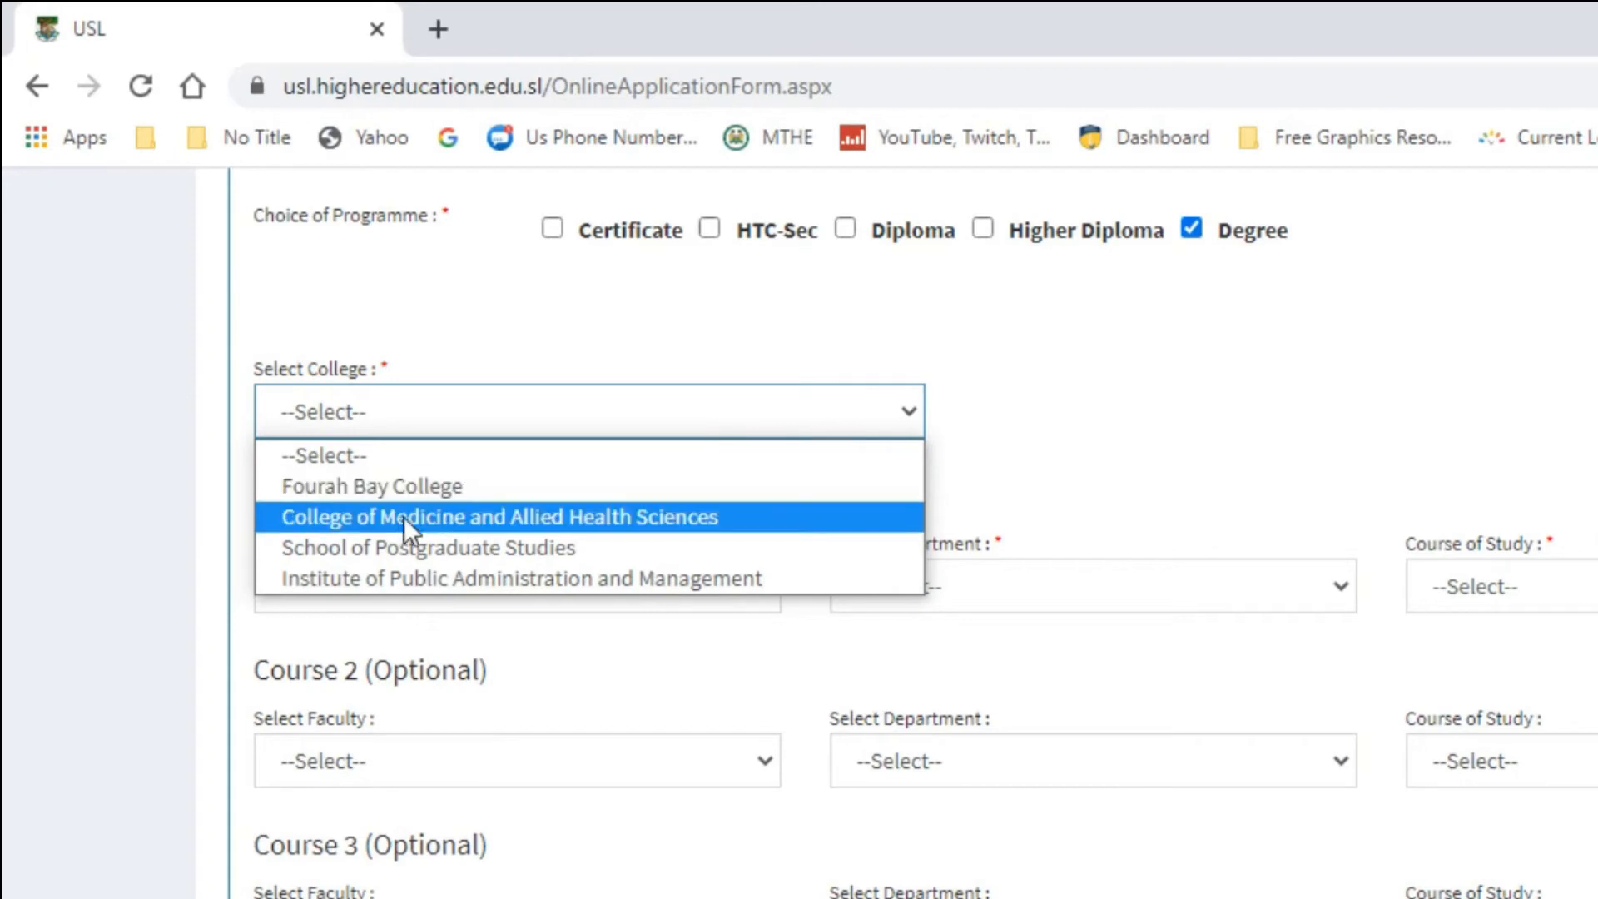
{"action": "mouse_move", "coordinate": [392, 578]}
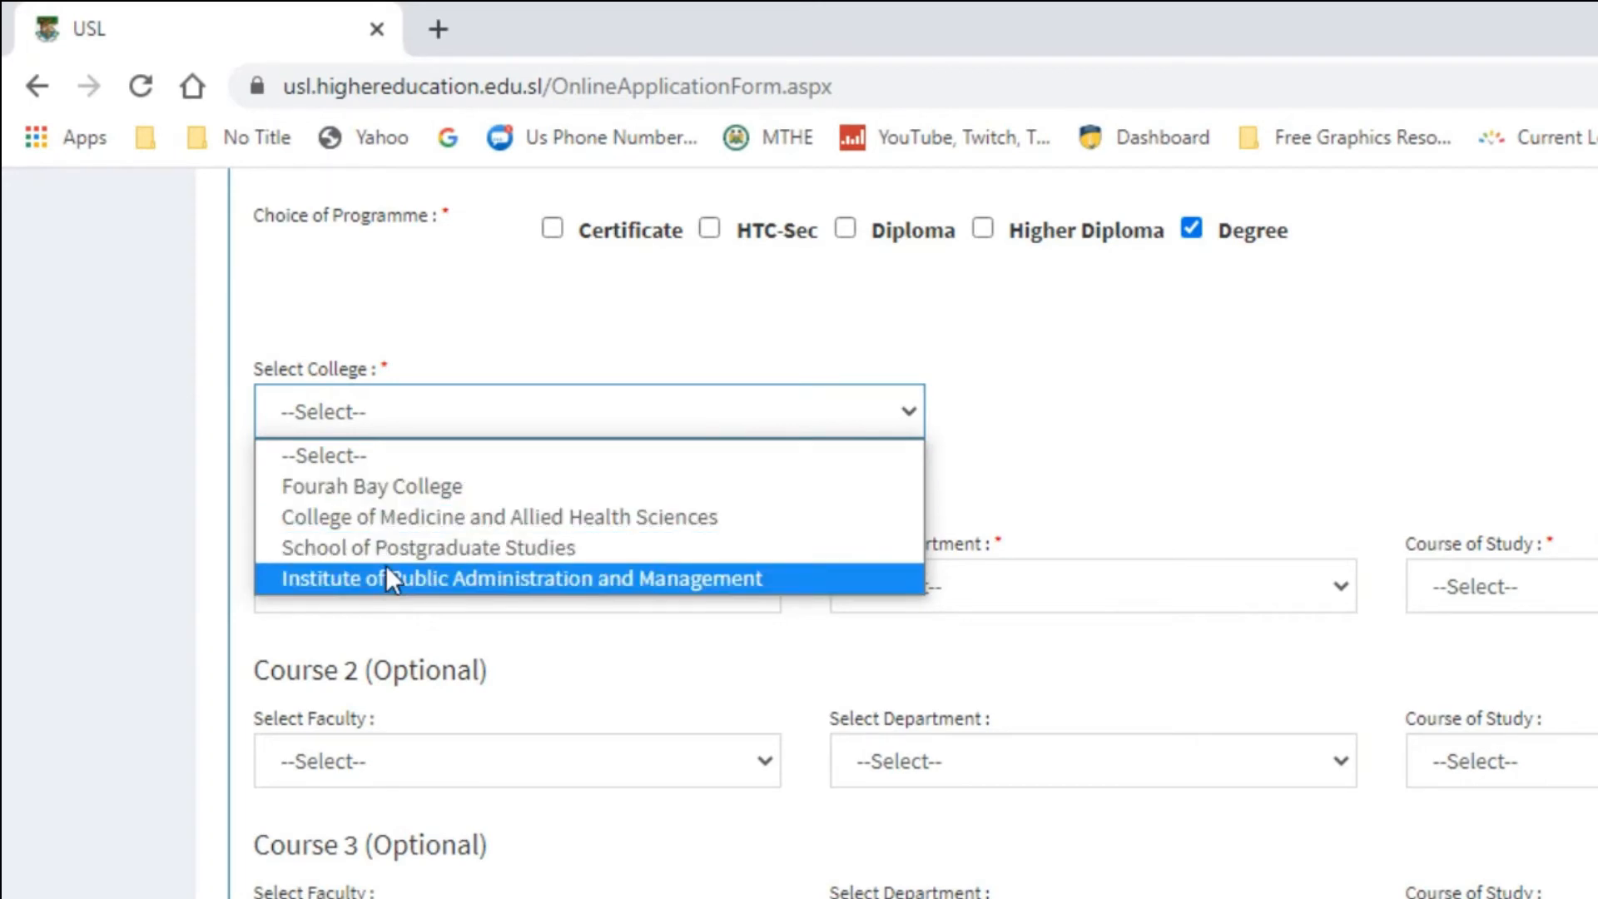
{"action": "left_click", "coordinate": [519, 577]}
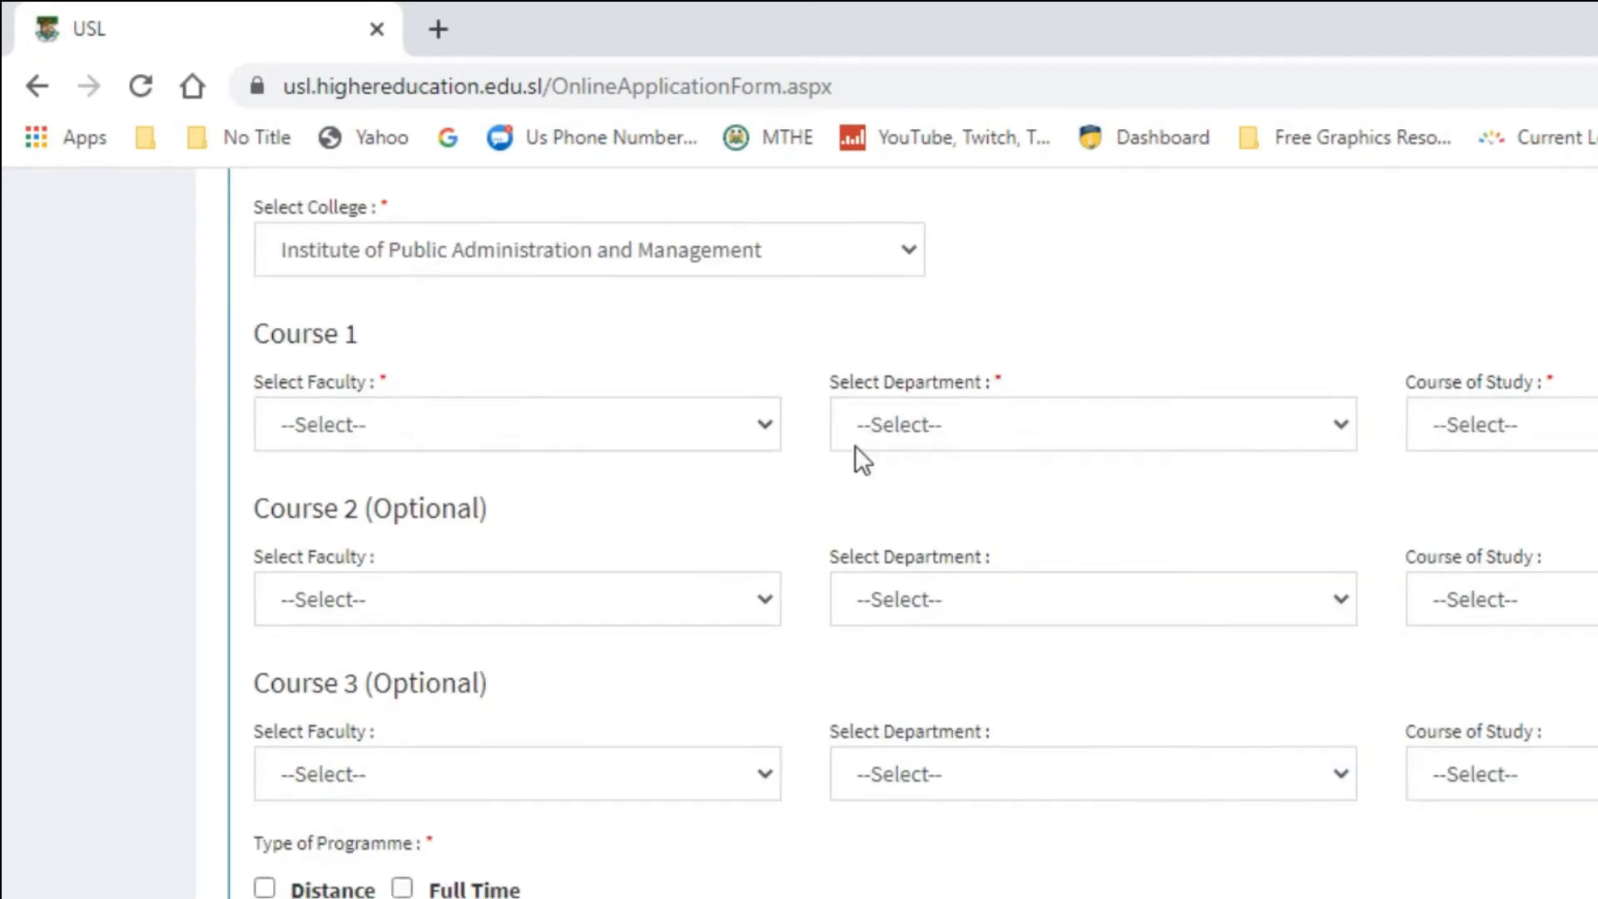
{"action": "mouse_move", "coordinate": [759, 451]}
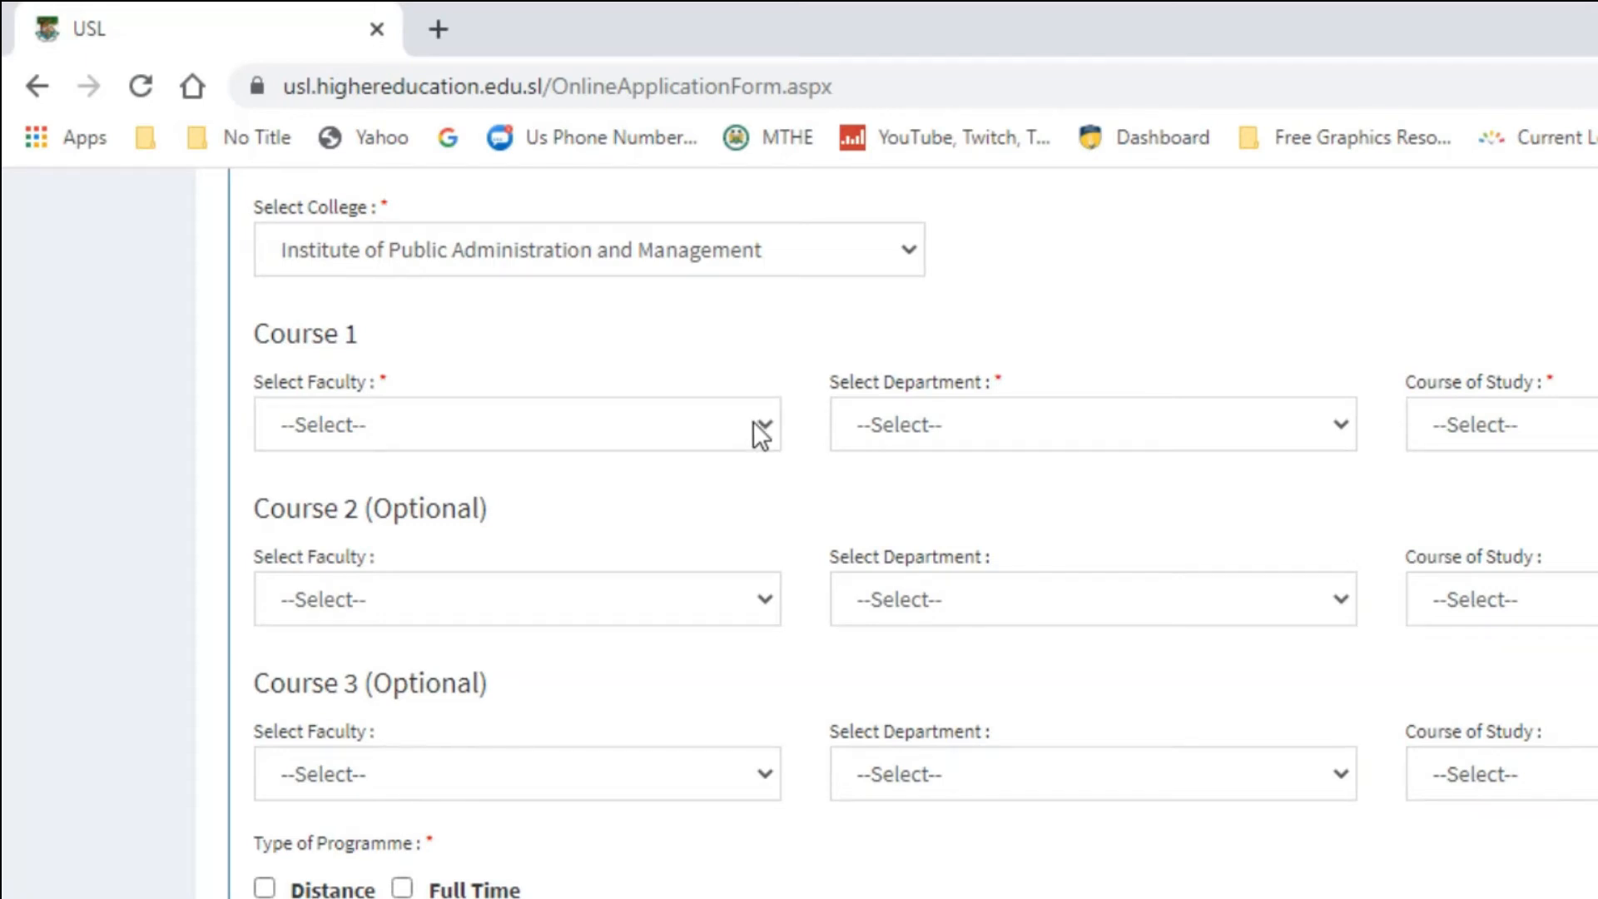
- Set the Course 1 faculty and choose B. Sc Information Technology as course of study
{"action": "left_click", "coordinate": [516, 423]}
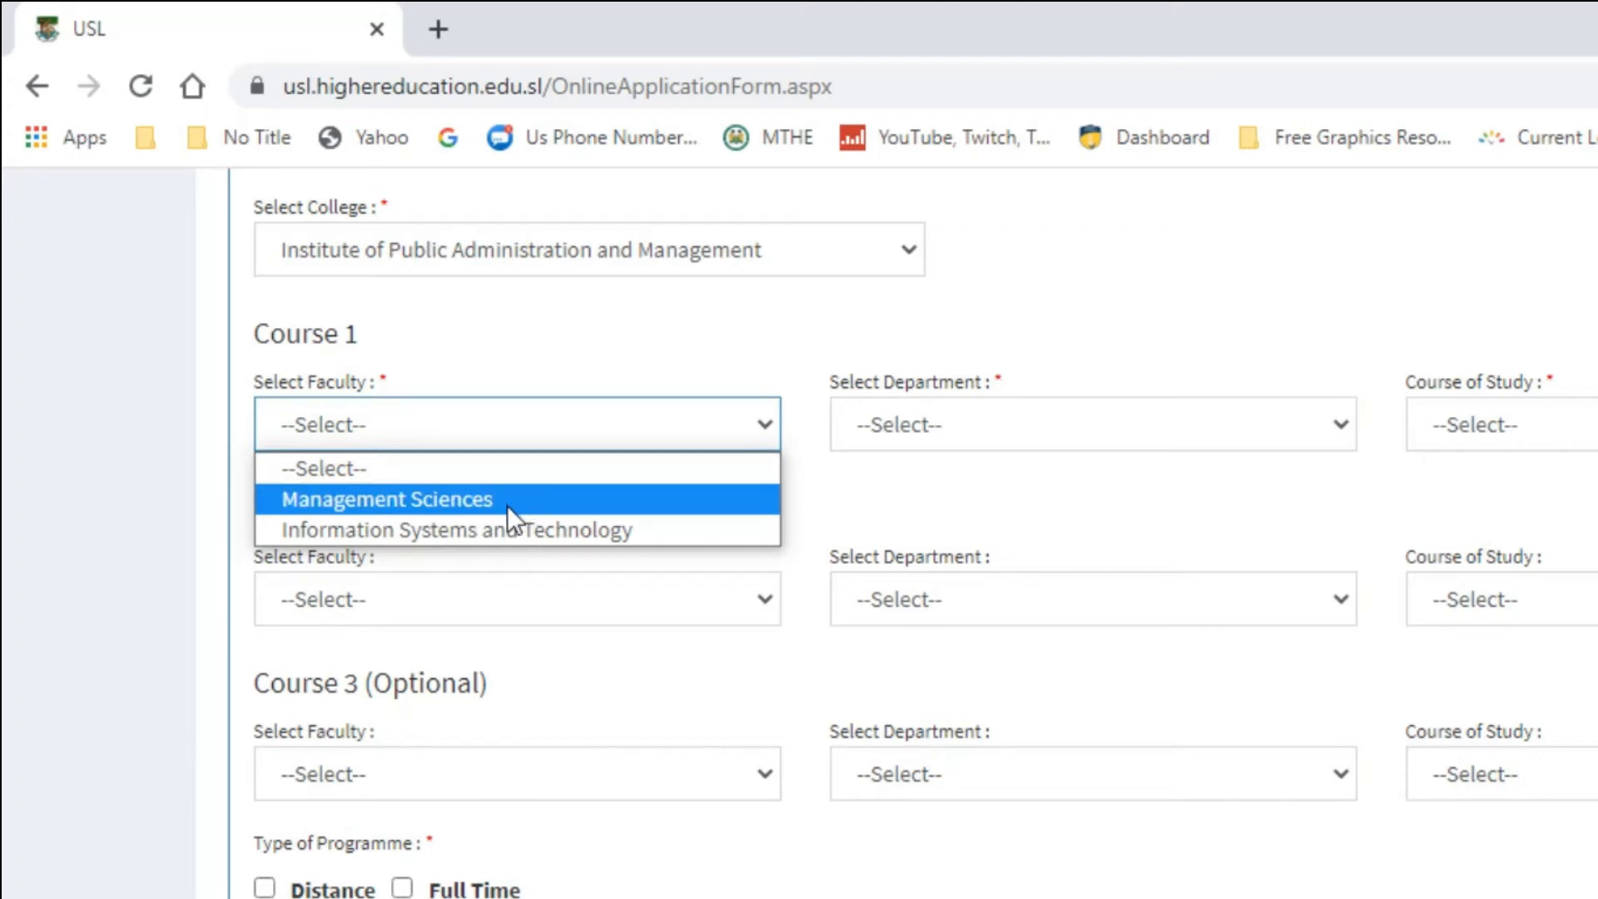
{"action": "mouse_move", "coordinate": [499, 530]}
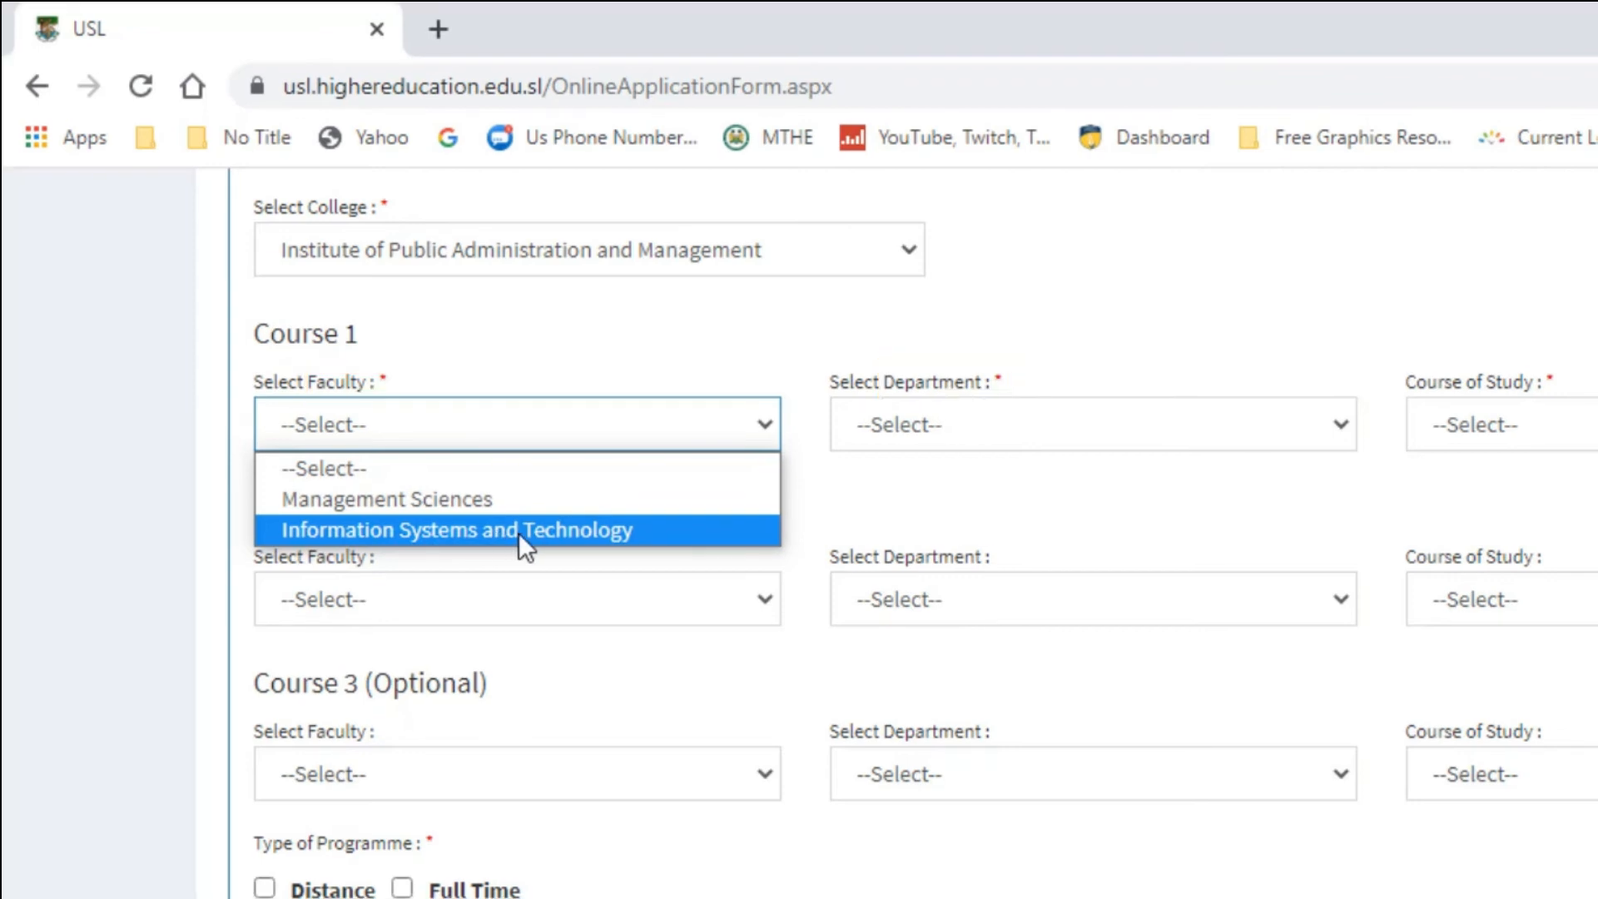
{"action": "mouse_move", "coordinate": [515, 541]}
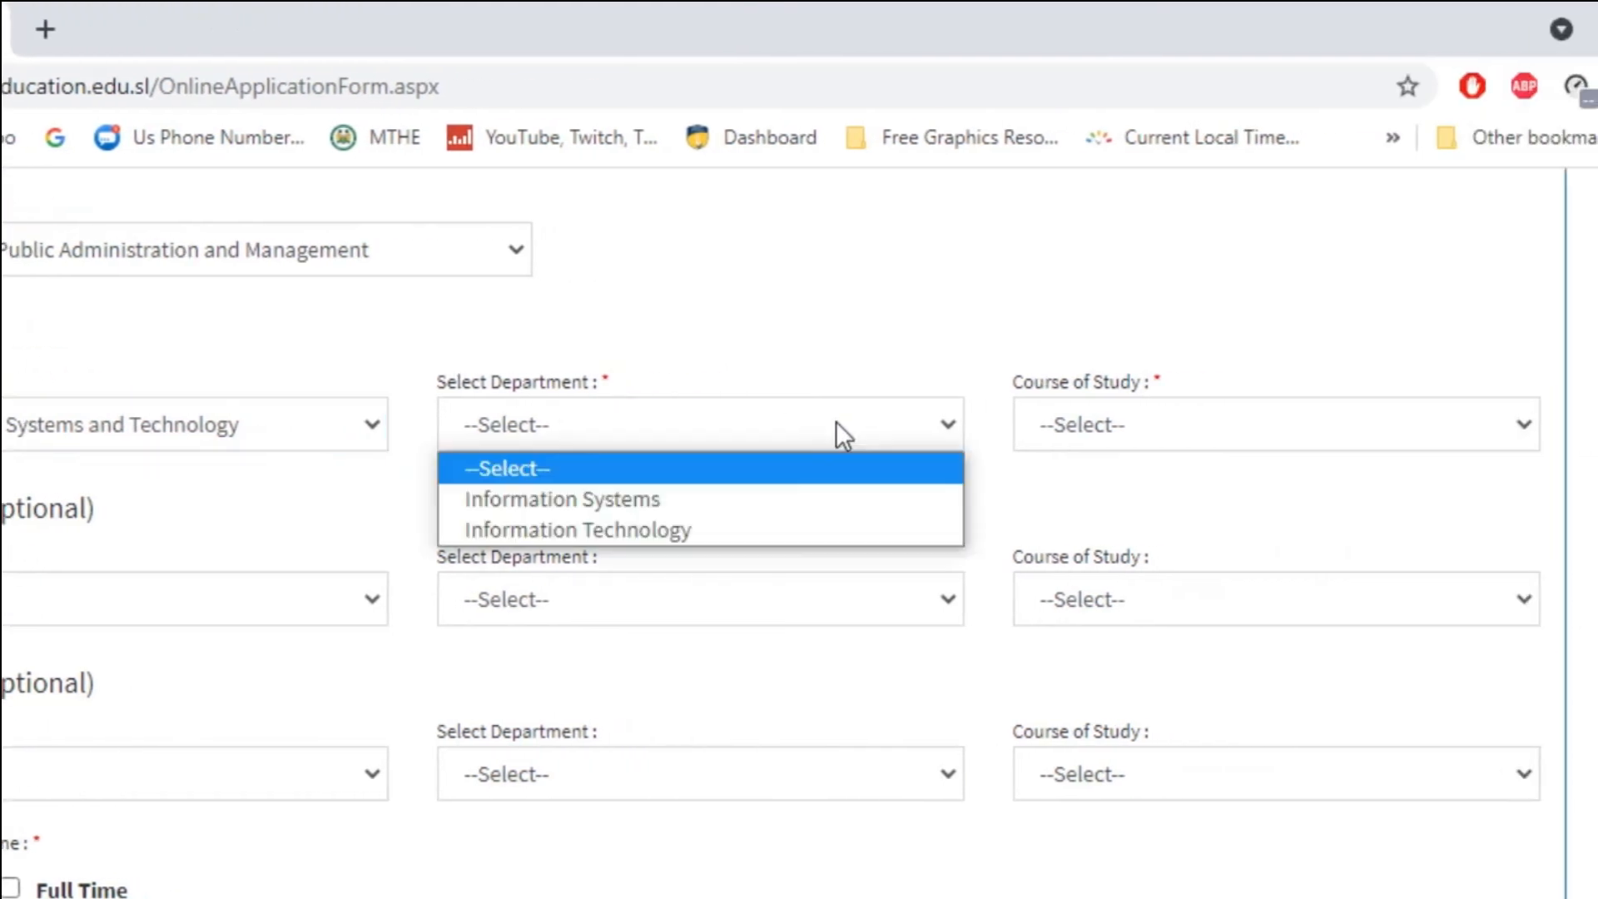
{"action": "mouse_move", "coordinate": [563, 499]}
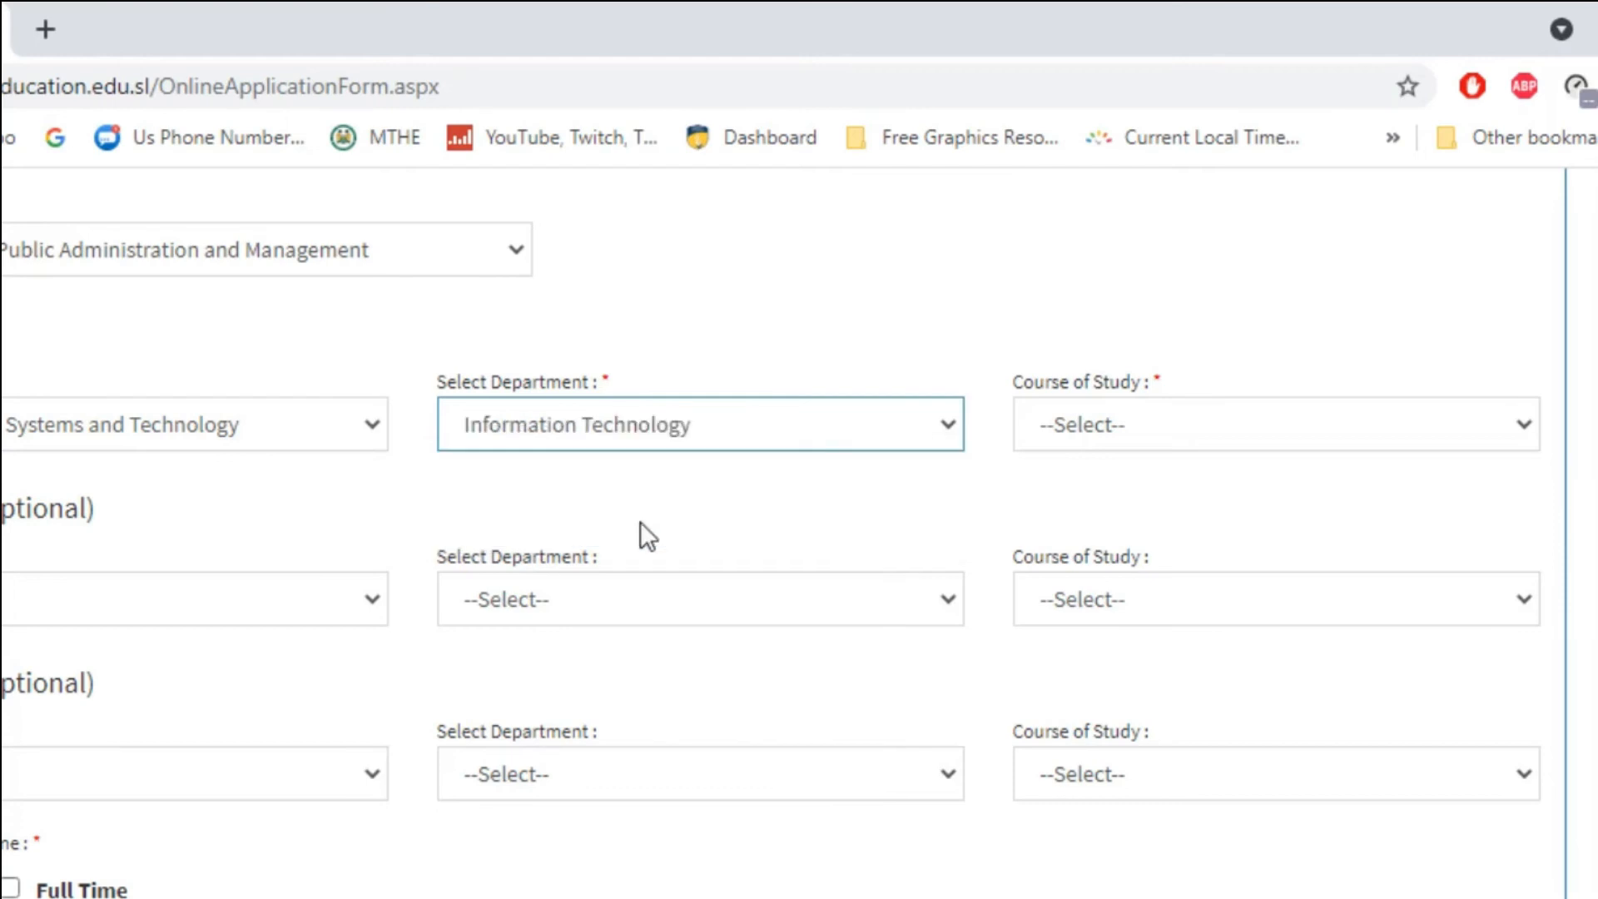
{"action": "left_click", "coordinate": [1274, 423]}
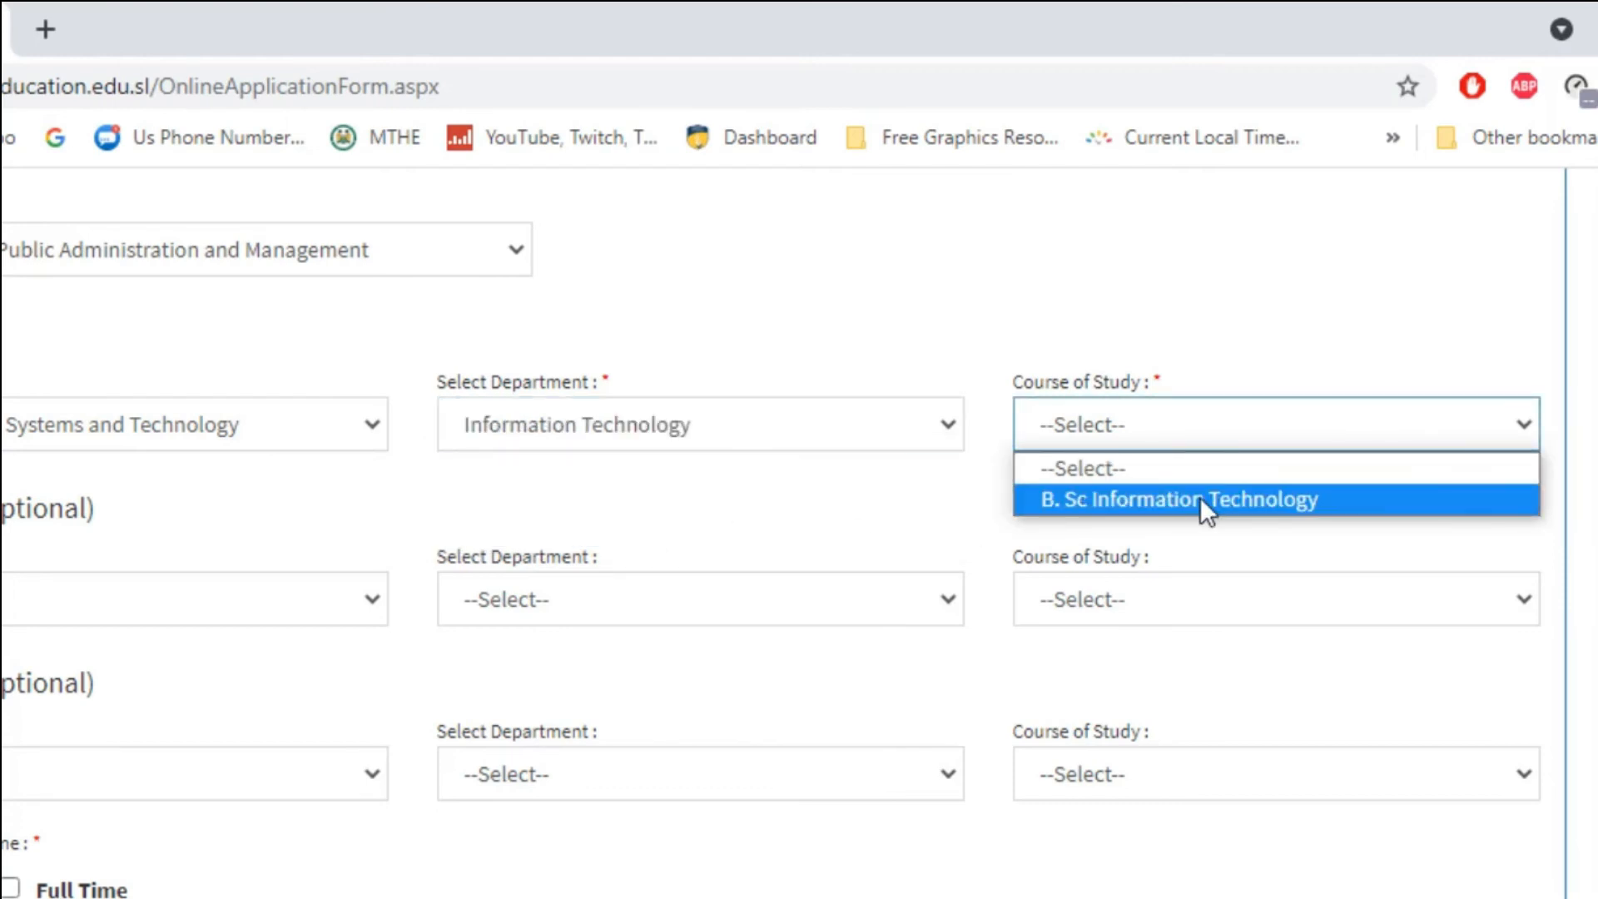
{"action": "left_click", "coordinate": [1179, 498]}
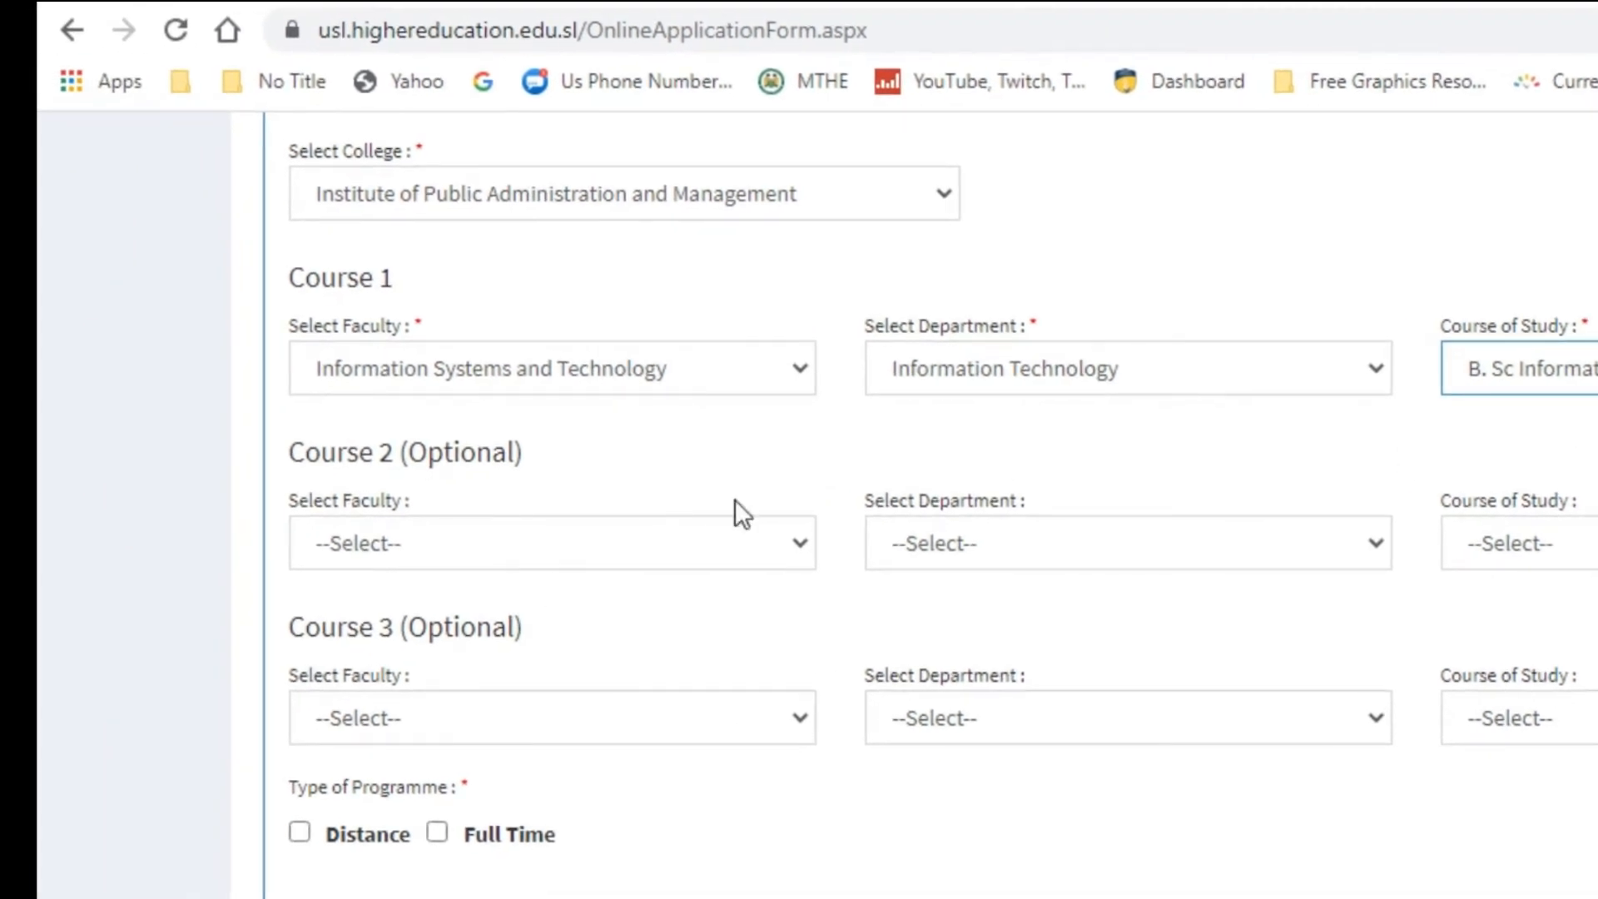
- Set Course 2 to Information Systems and Technology faculty, Information Systems department
{"action": "left_click", "coordinate": [550, 541]}
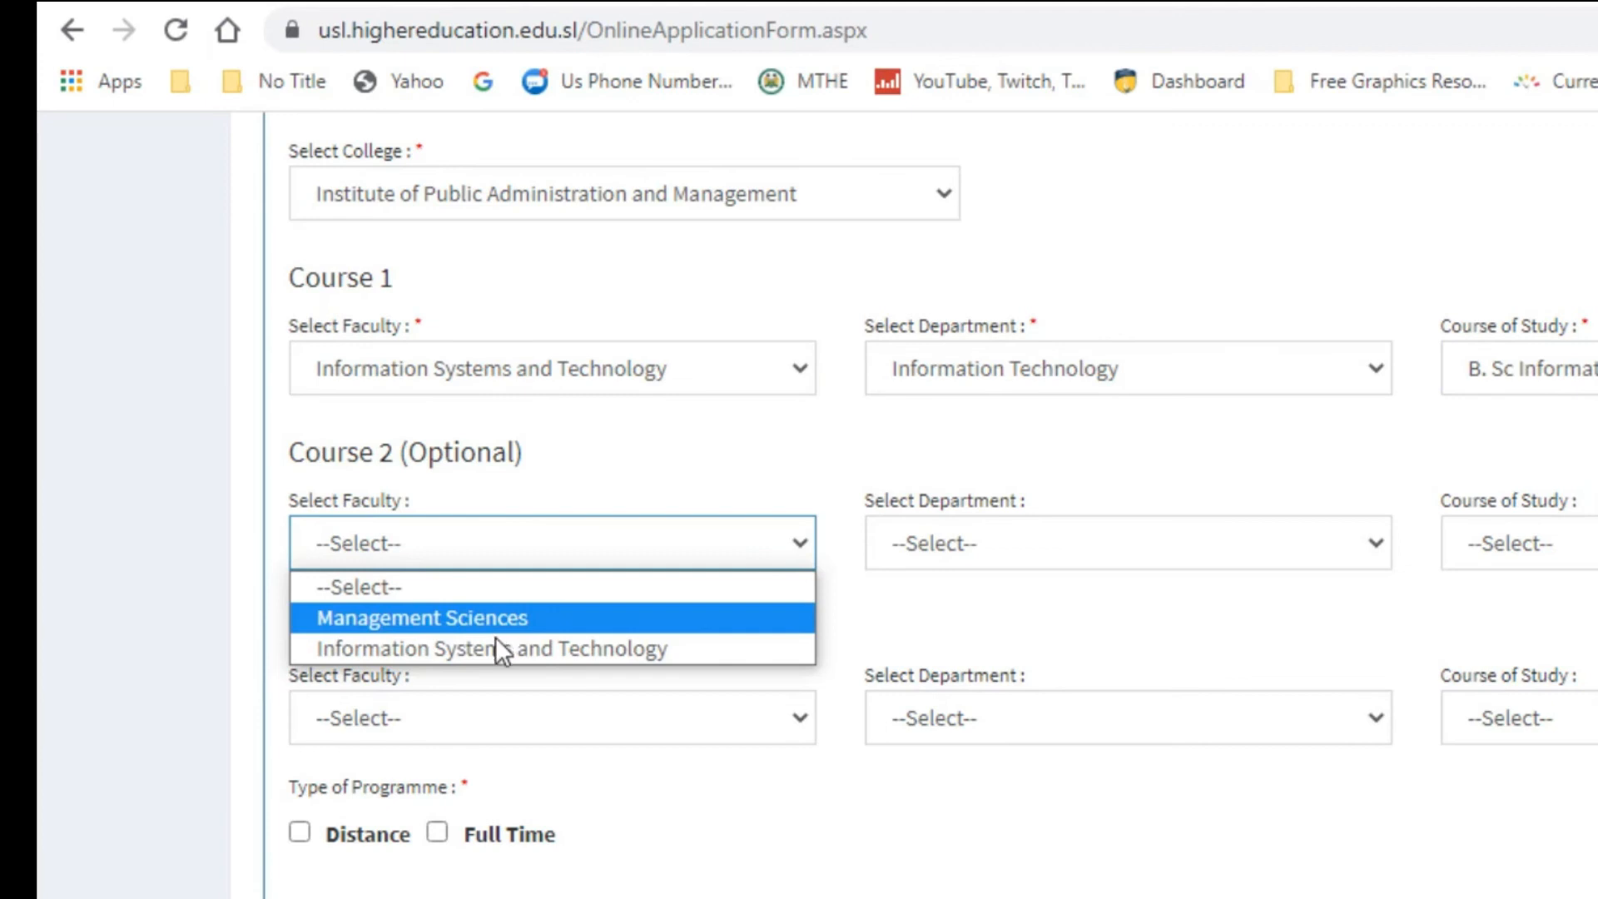
{"action": "left_click", "coordinate": [493, 649]}
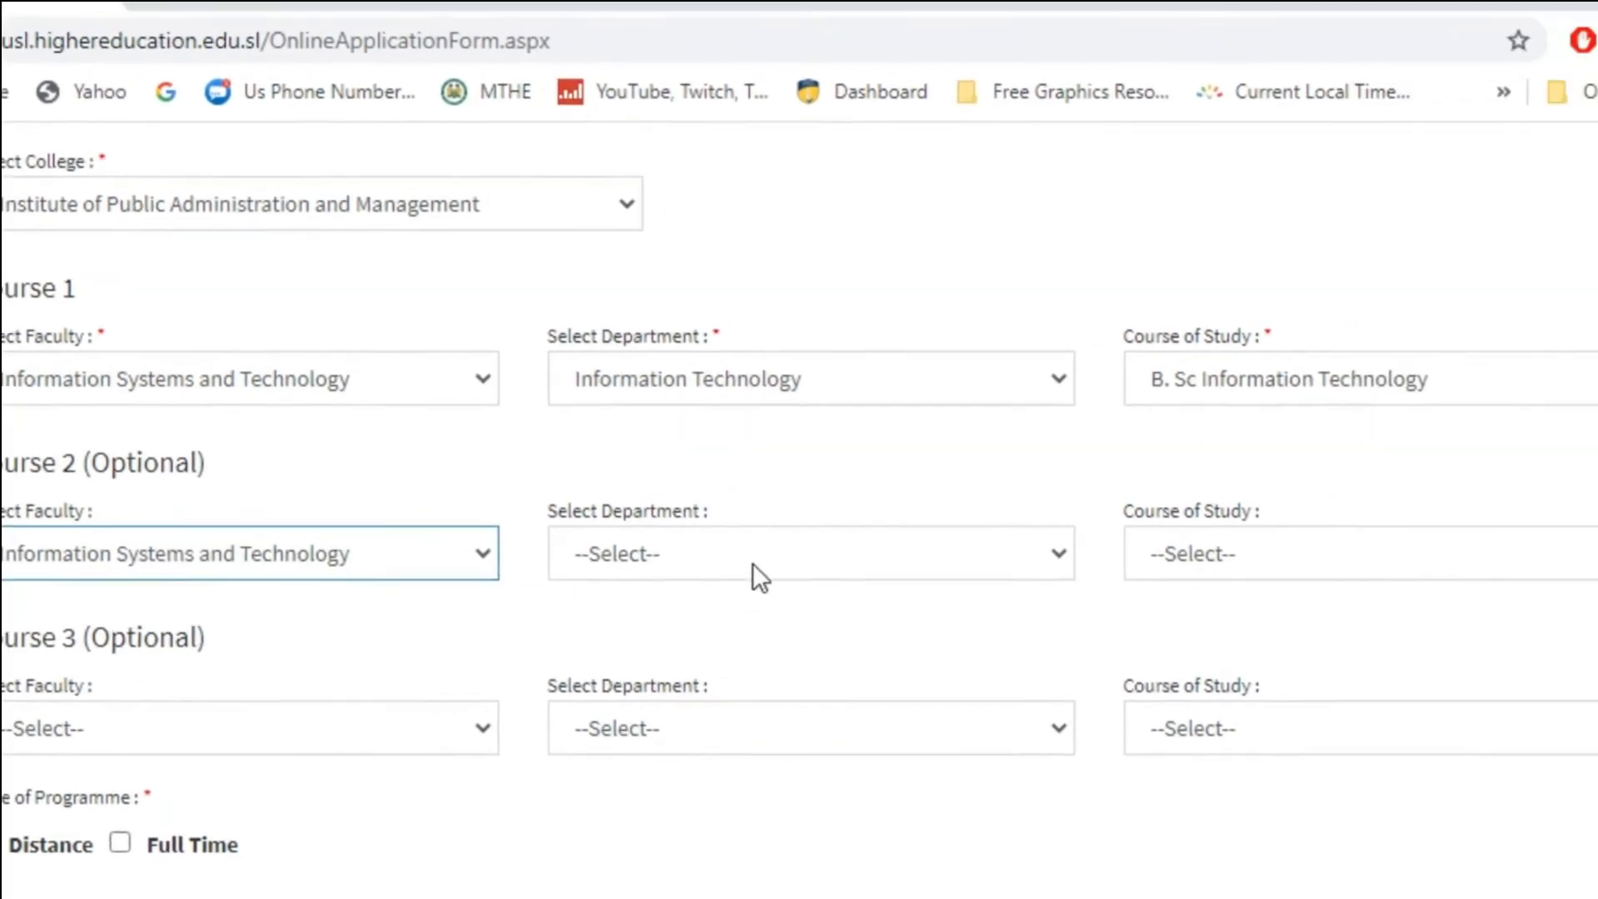
{"action": "left_click", "coordinate": [809, 554]}
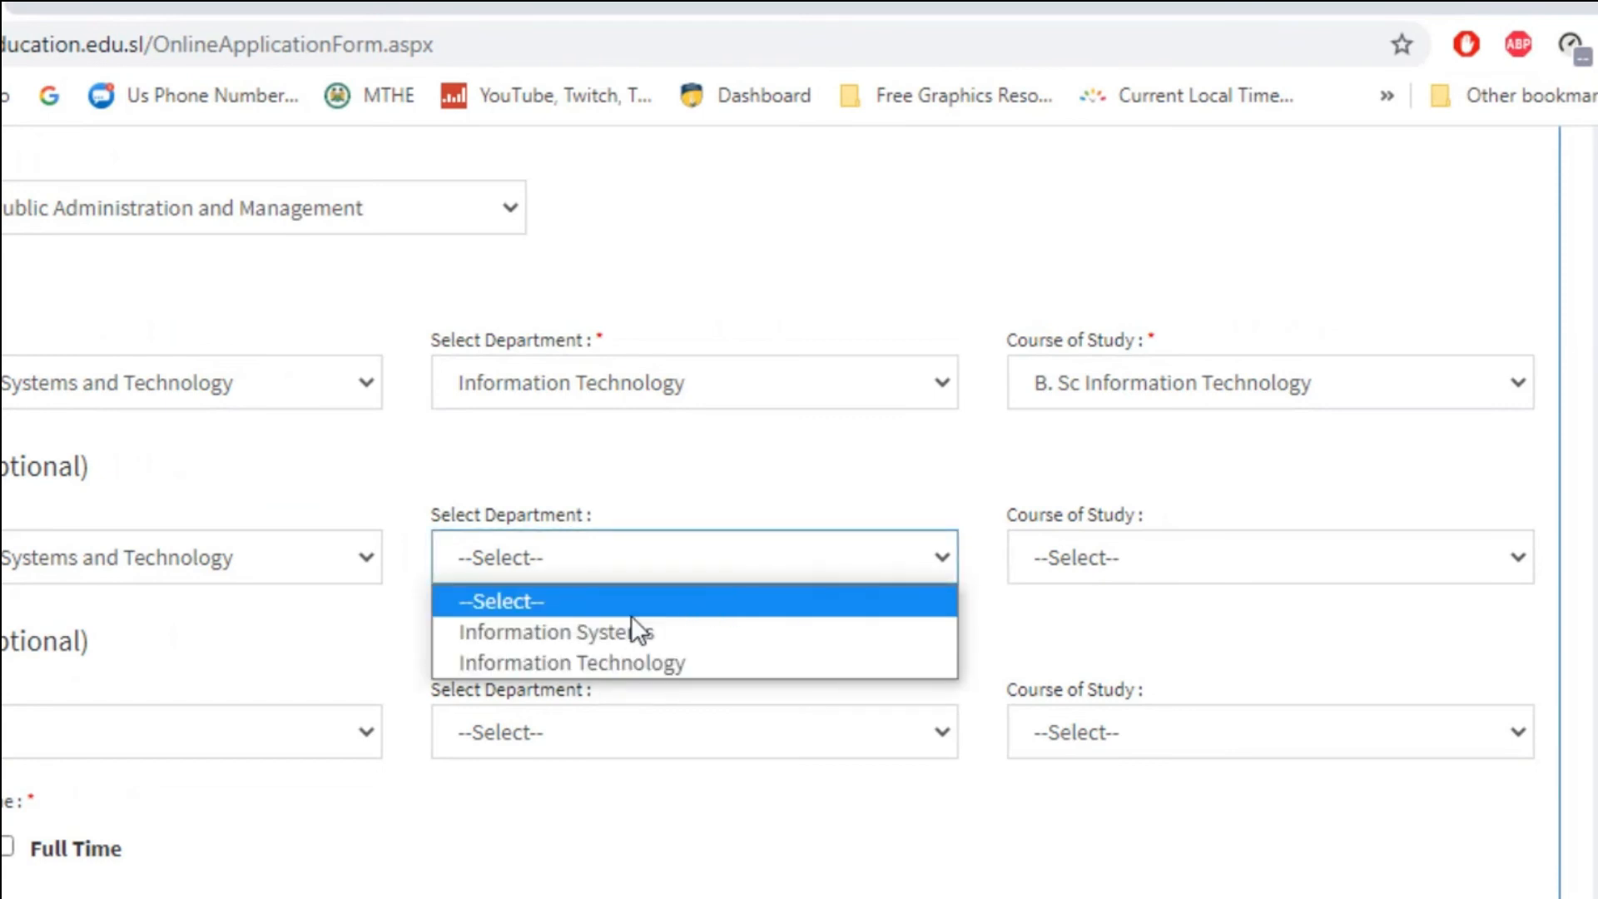
{"action": "left_click", "coordinate": [550, 631]}
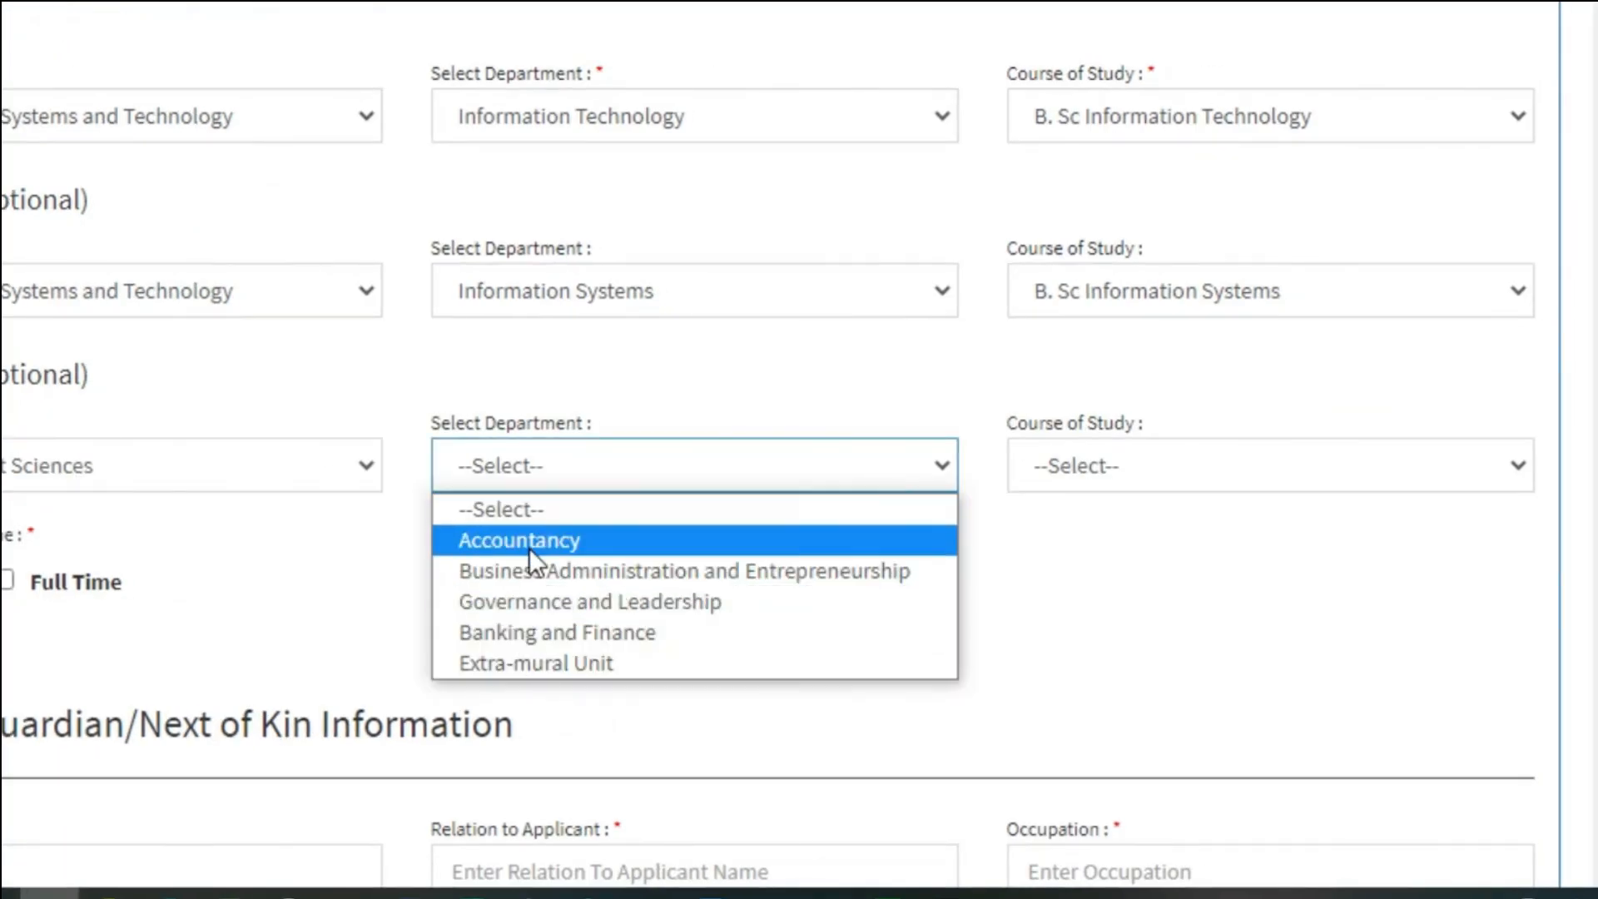
- Choose Accountancy as the Course 3 department and make the programme full time
{"action": "left_click", "coordinate": [519, 541]}
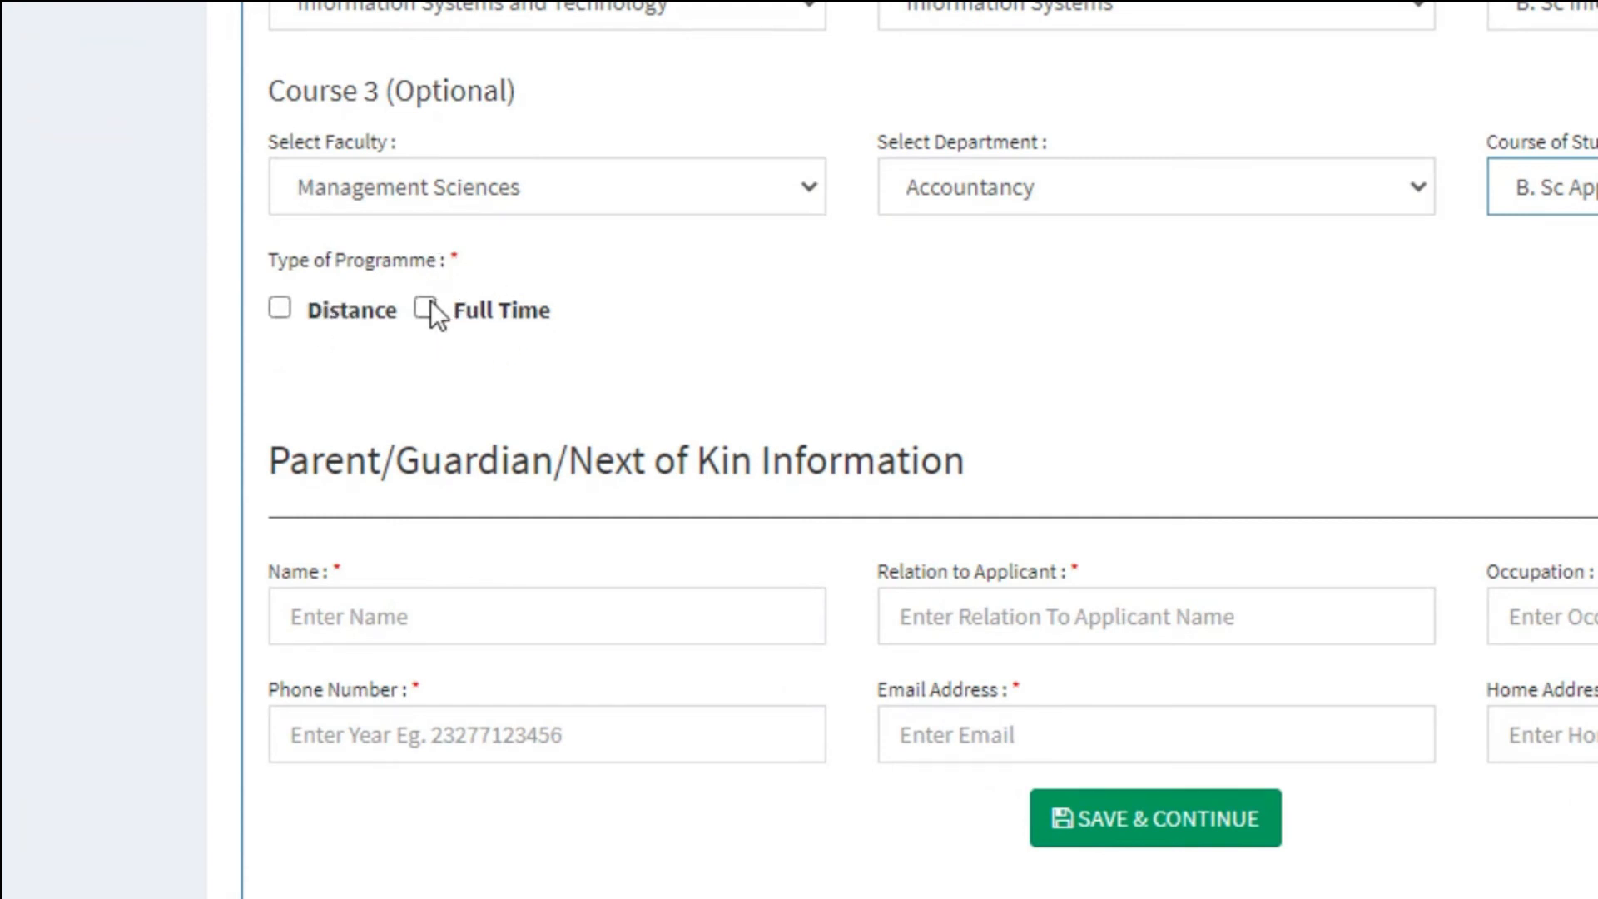
{"action": "left_click", "coordinate": [425, 308]}
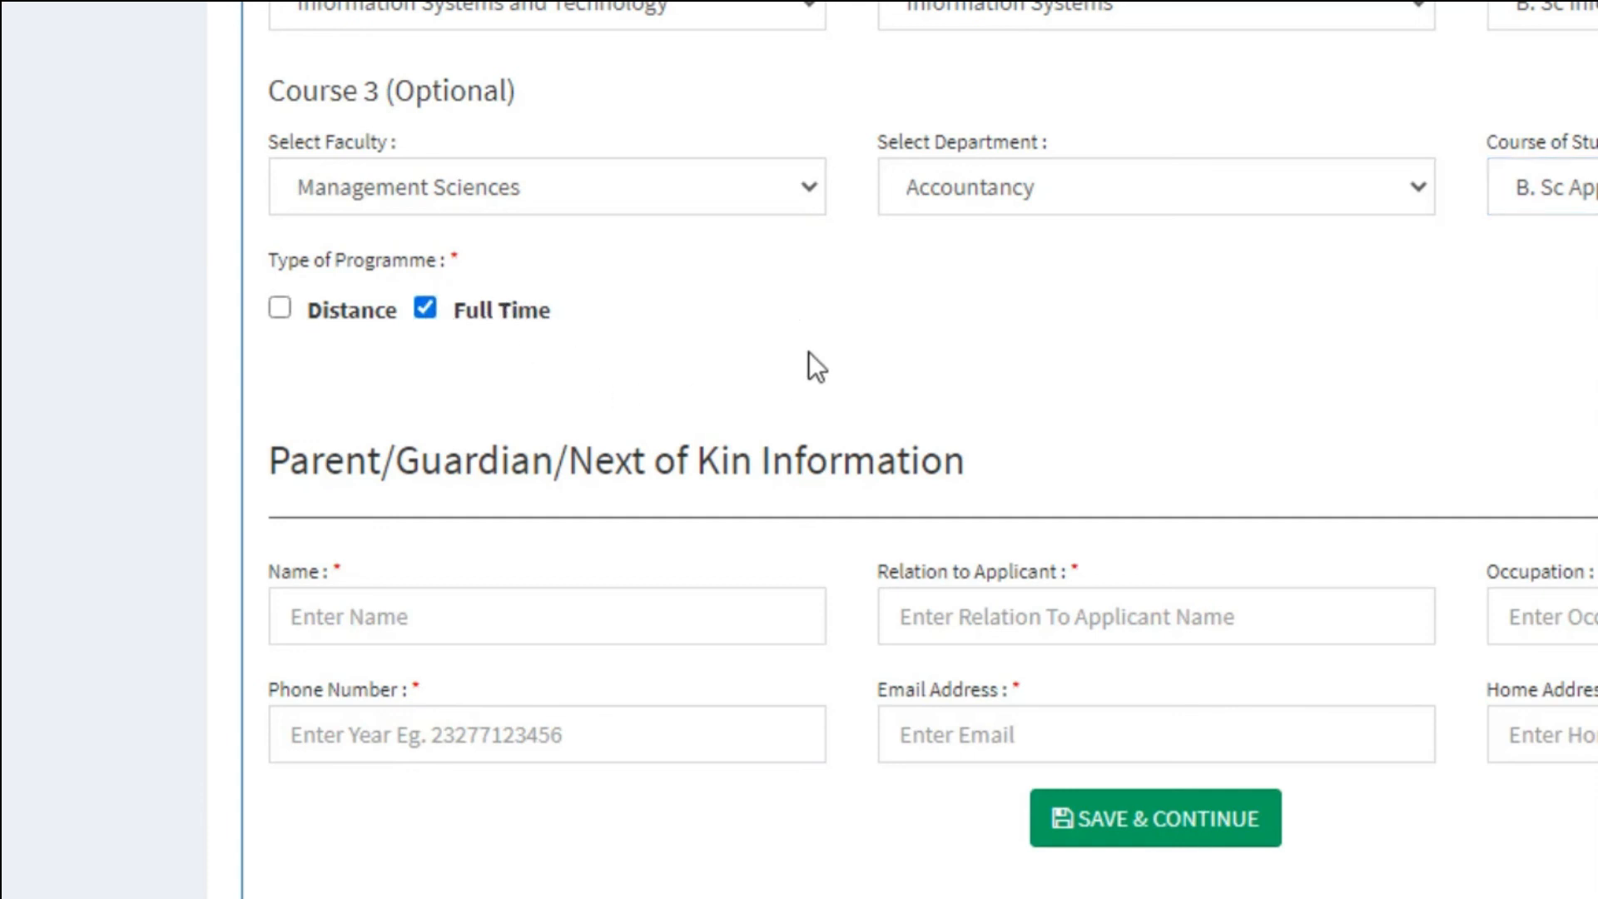
{"action": "scroll", "scroll_direction": "down", "scroll_amount": 3}
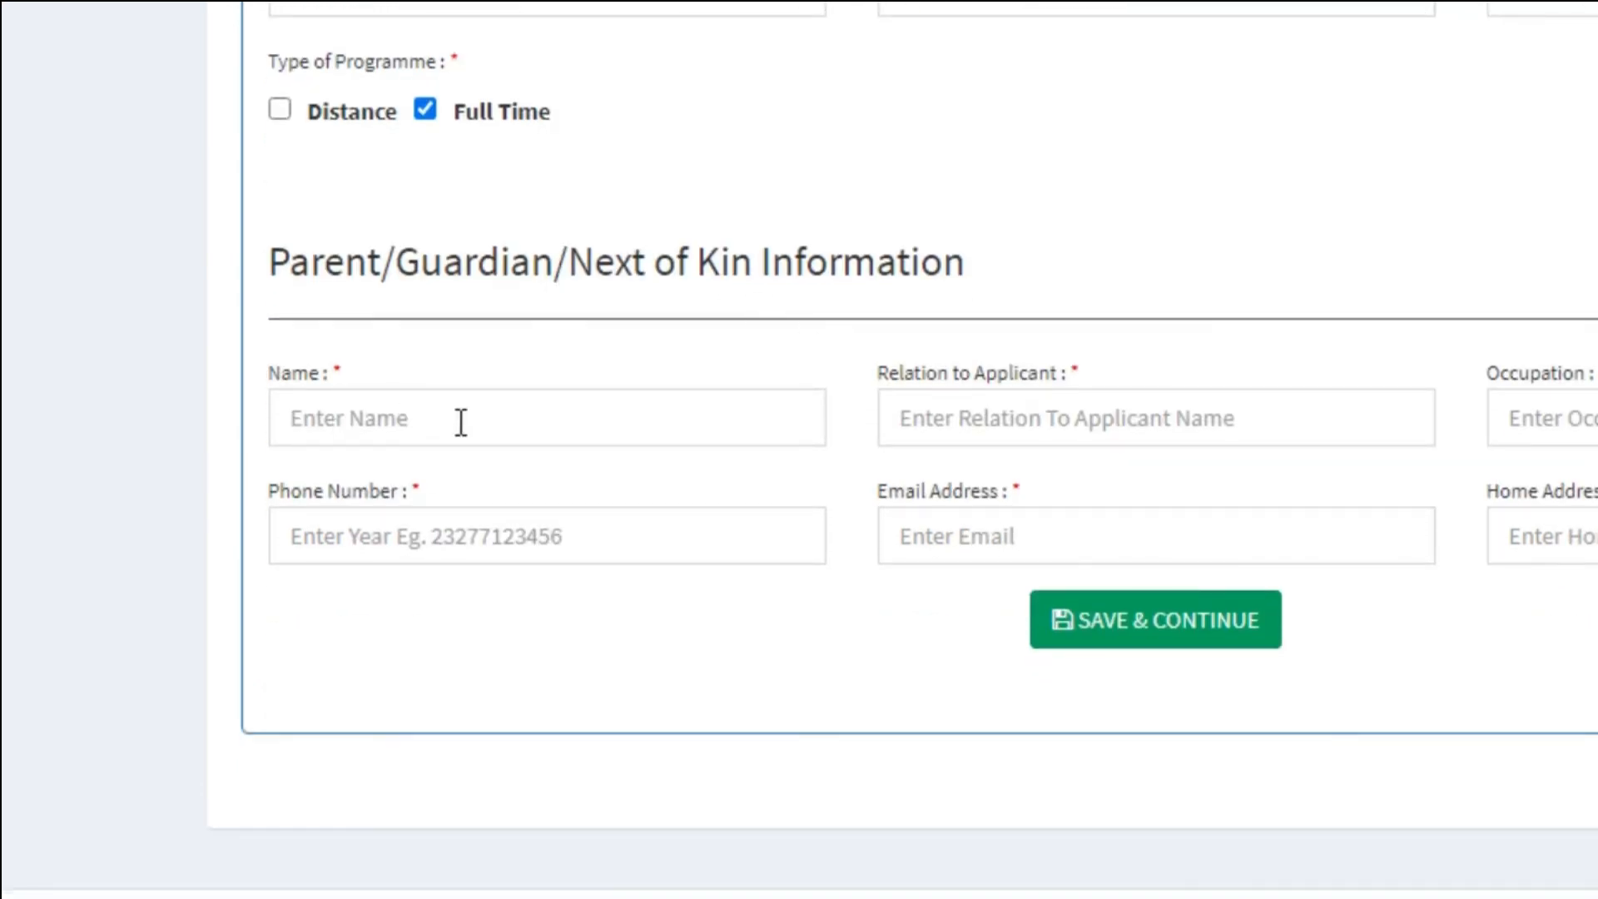
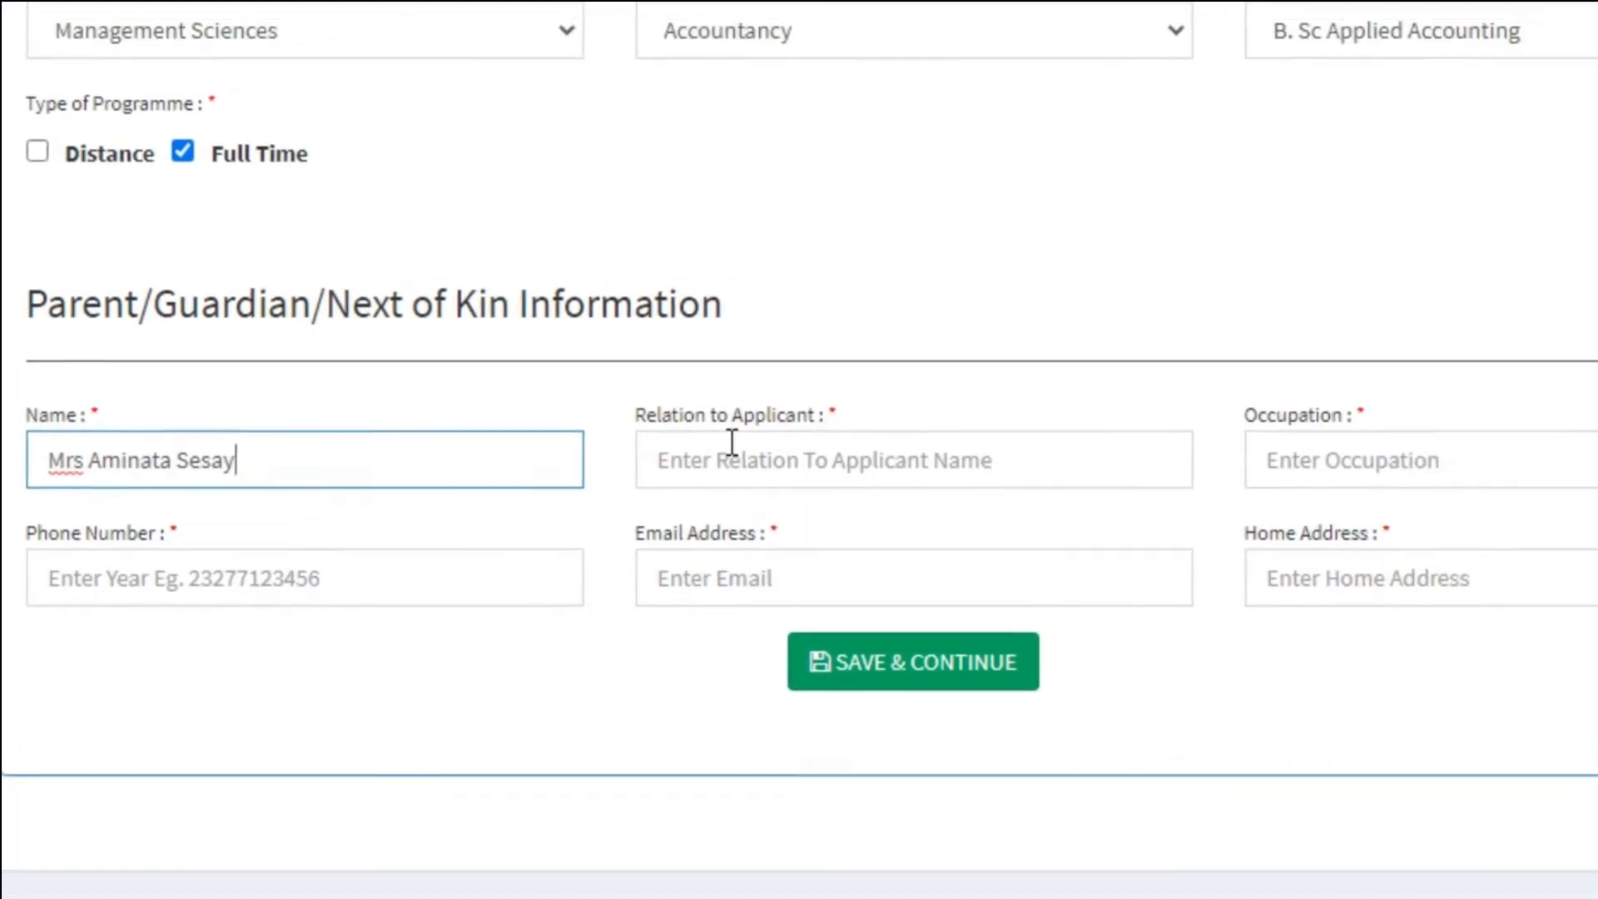
- Enter next-of-kin name 'Mrs', relation Mother, occupation 'Business woman'
{"action": "left_click", "coordinate": [912, 458]}
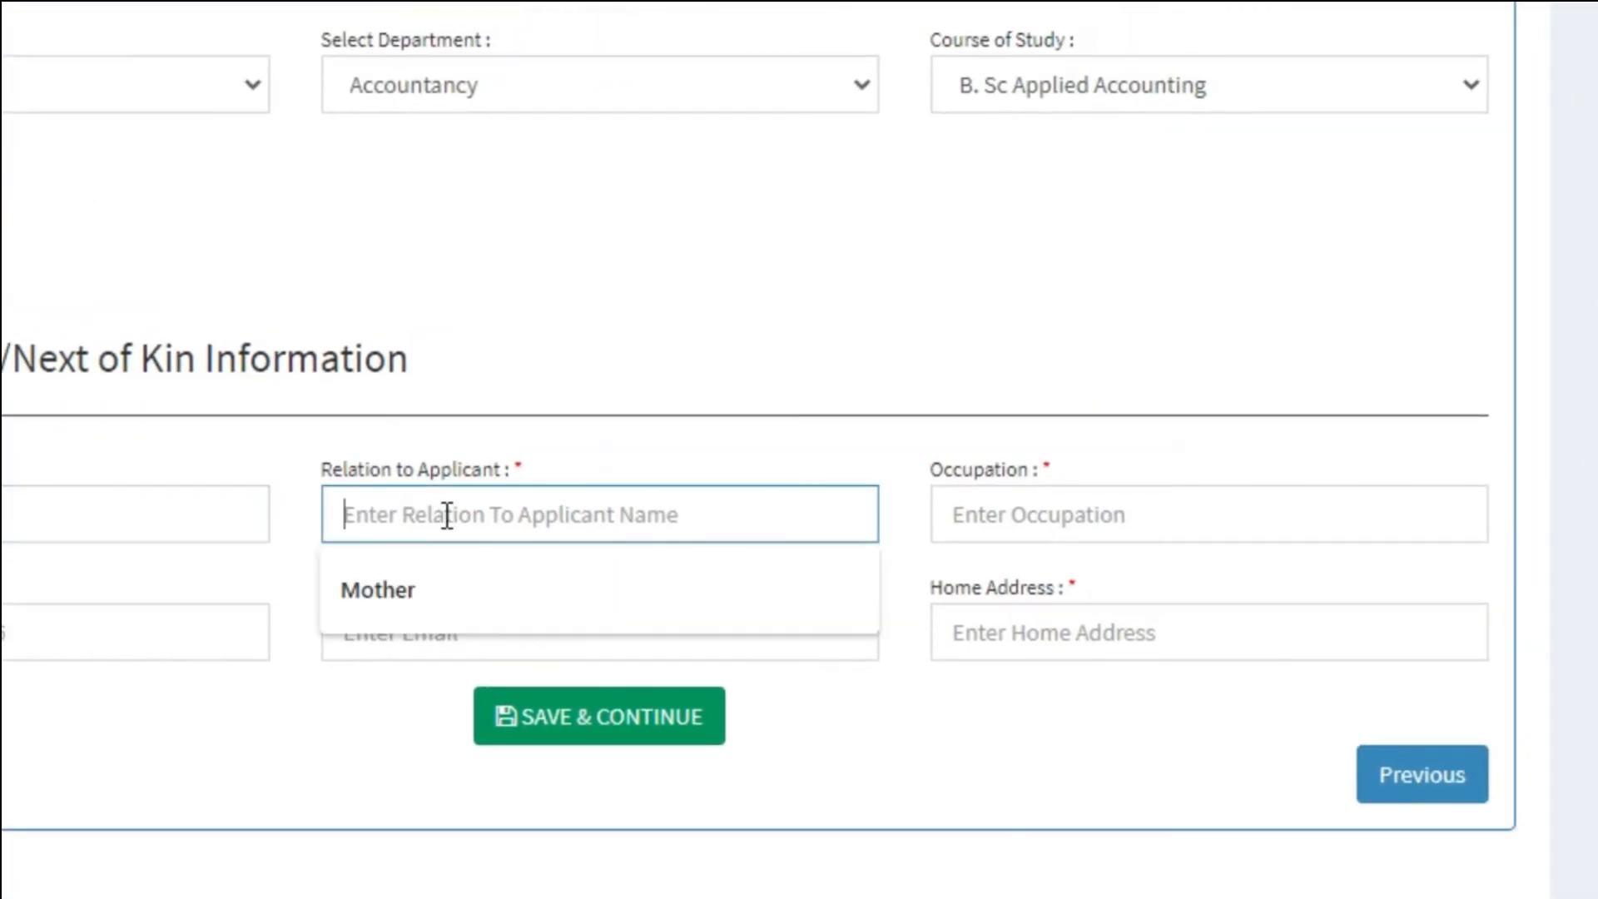
{"action": "left_click", "coordinate": [377, 589]}
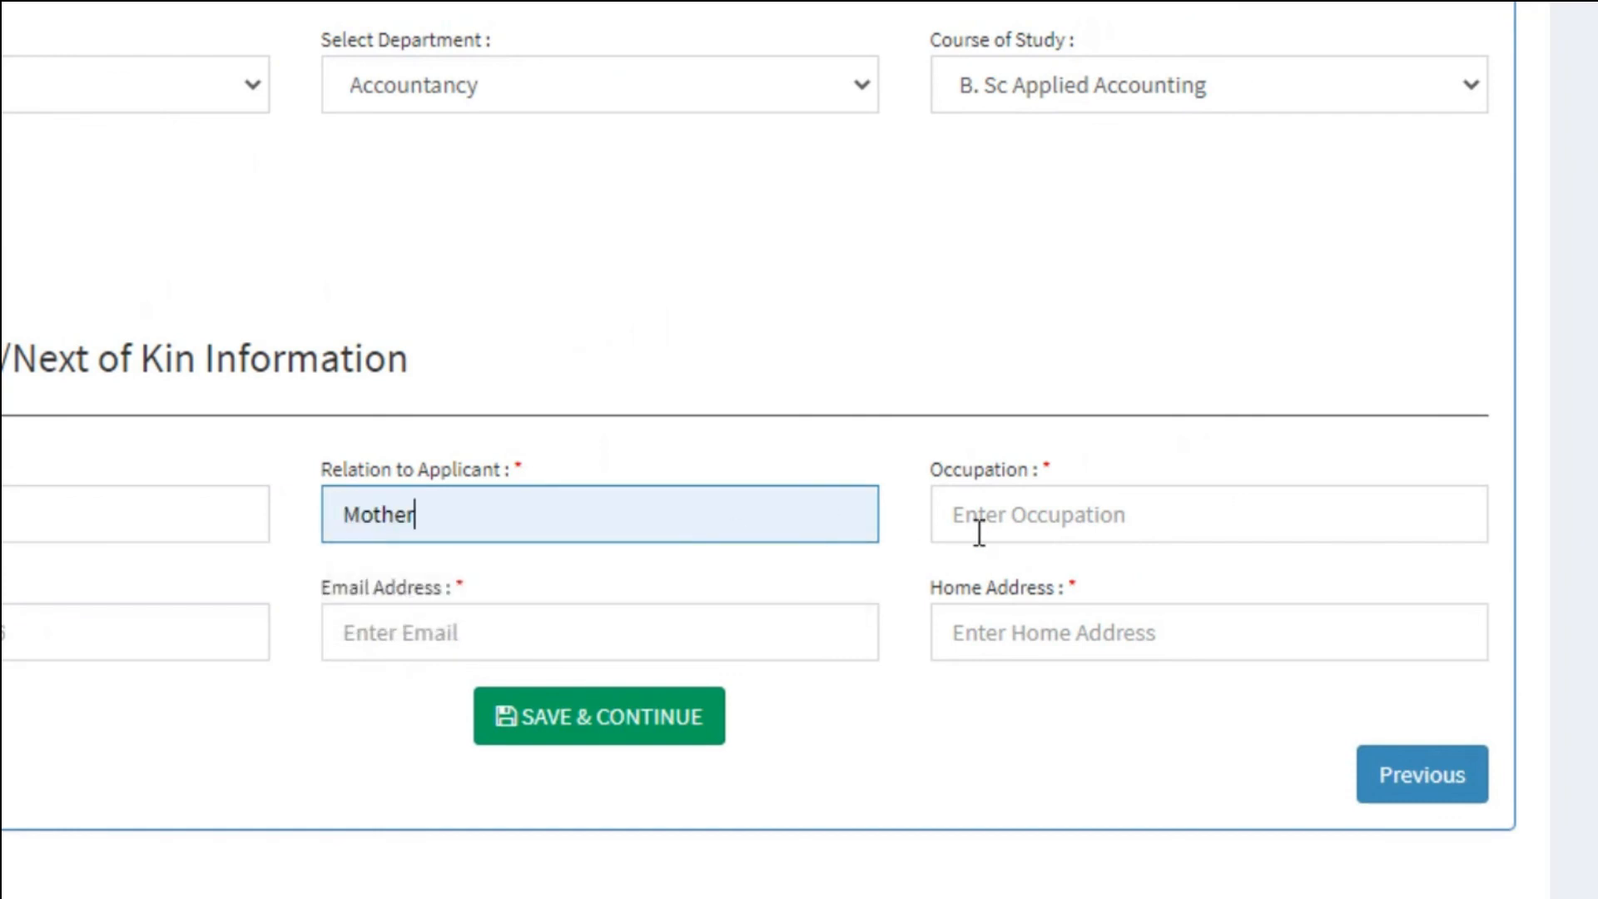
{"action": "type", "text": "Business woman"}
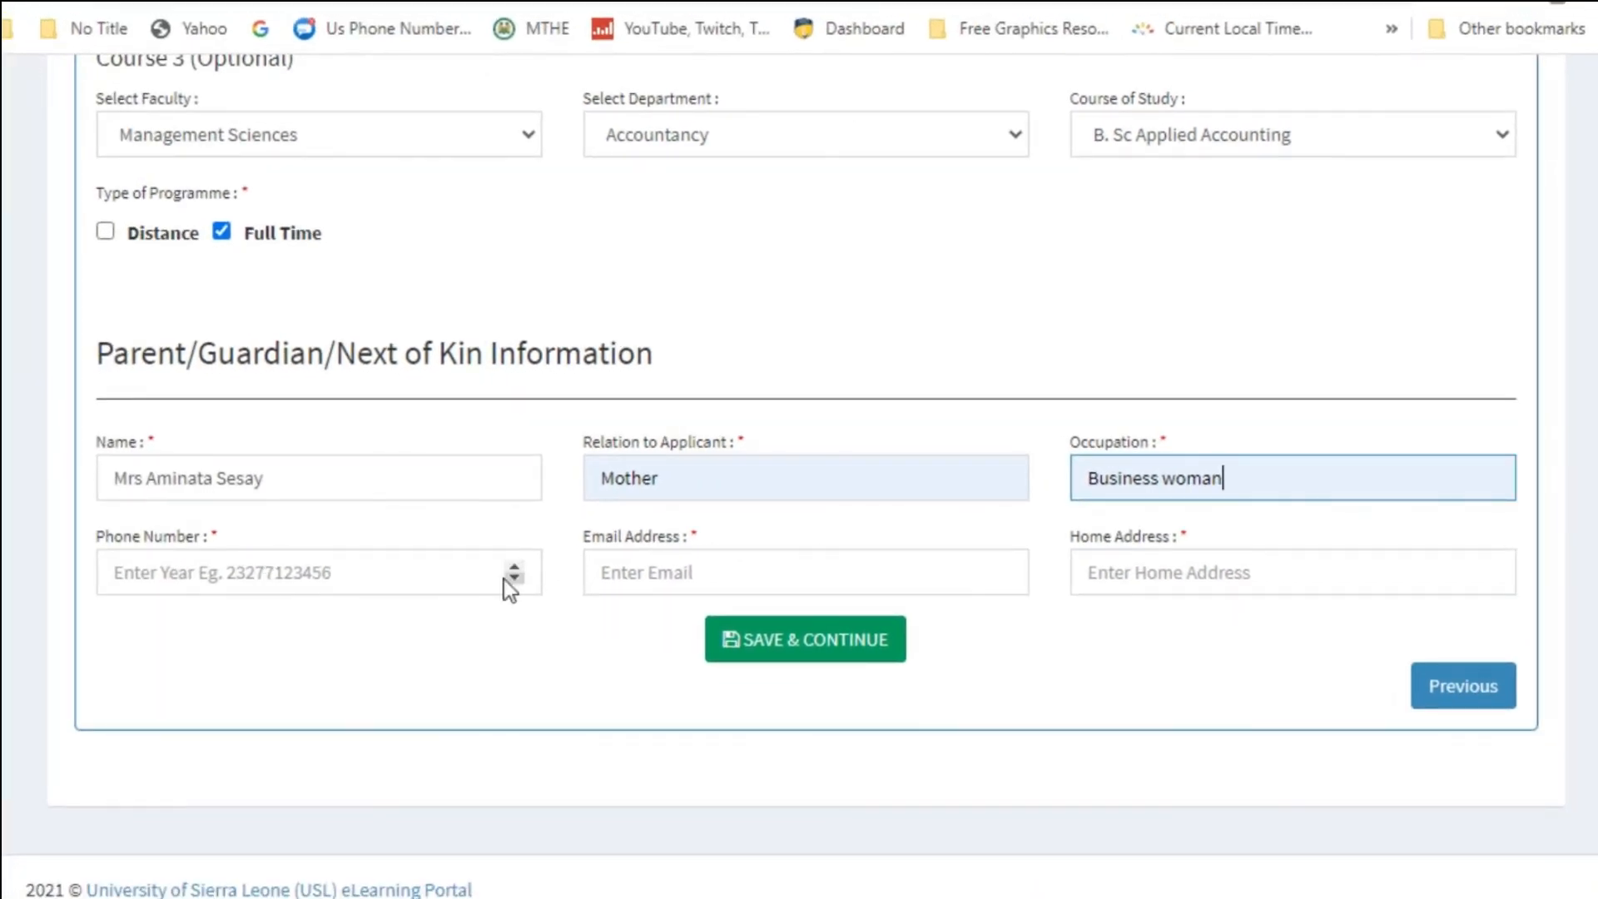
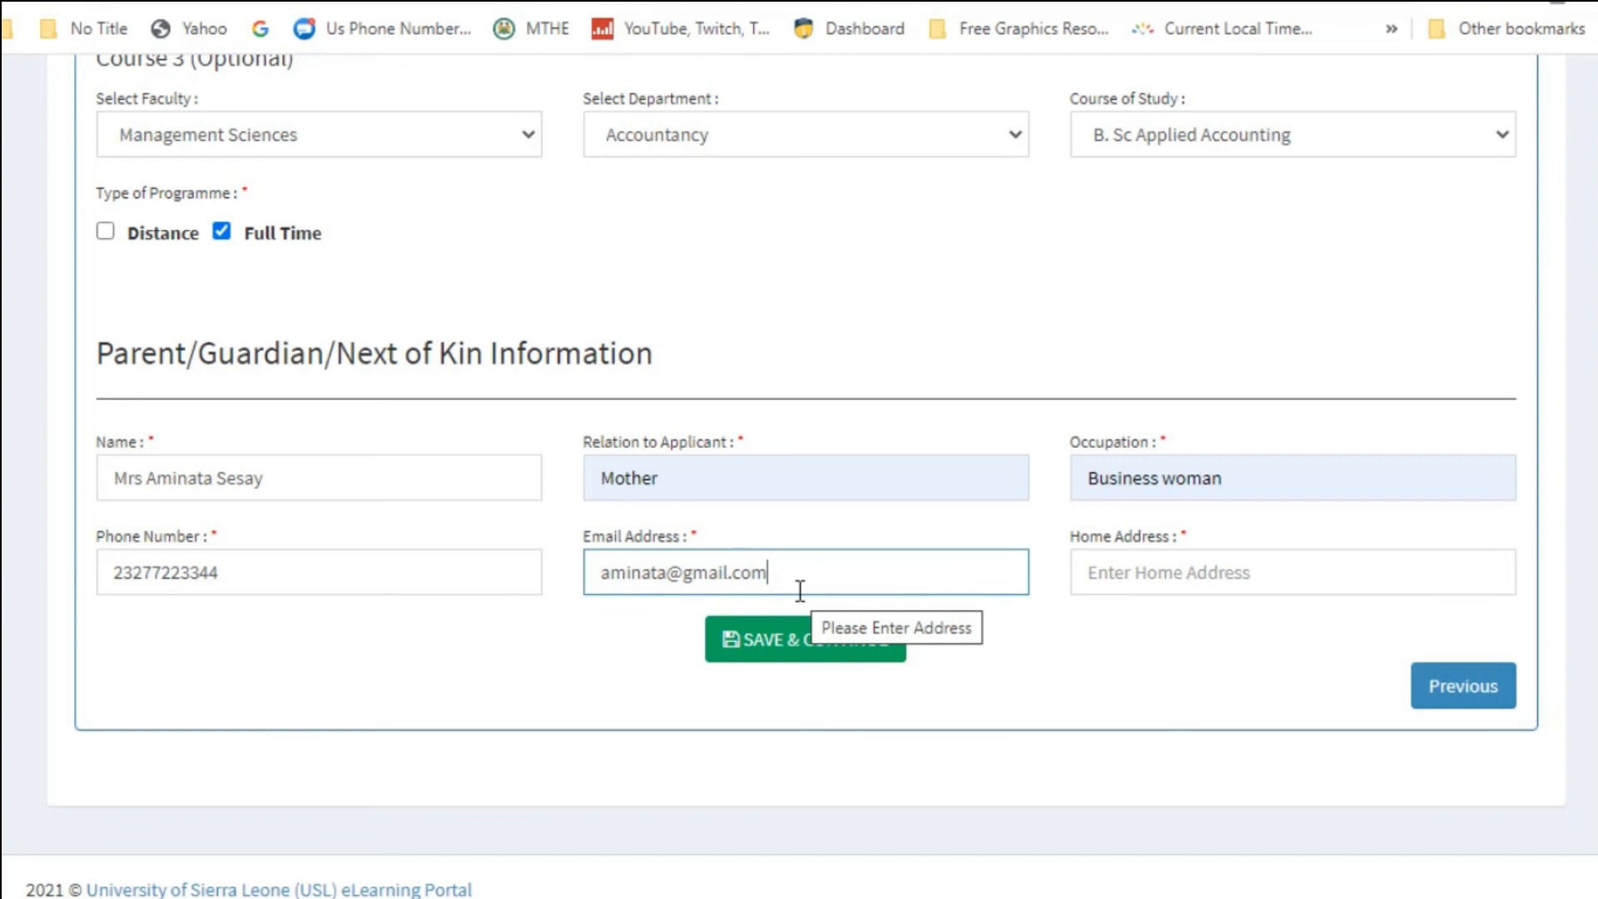
{"action": "left_click", "coordinate": [1289, 572]}
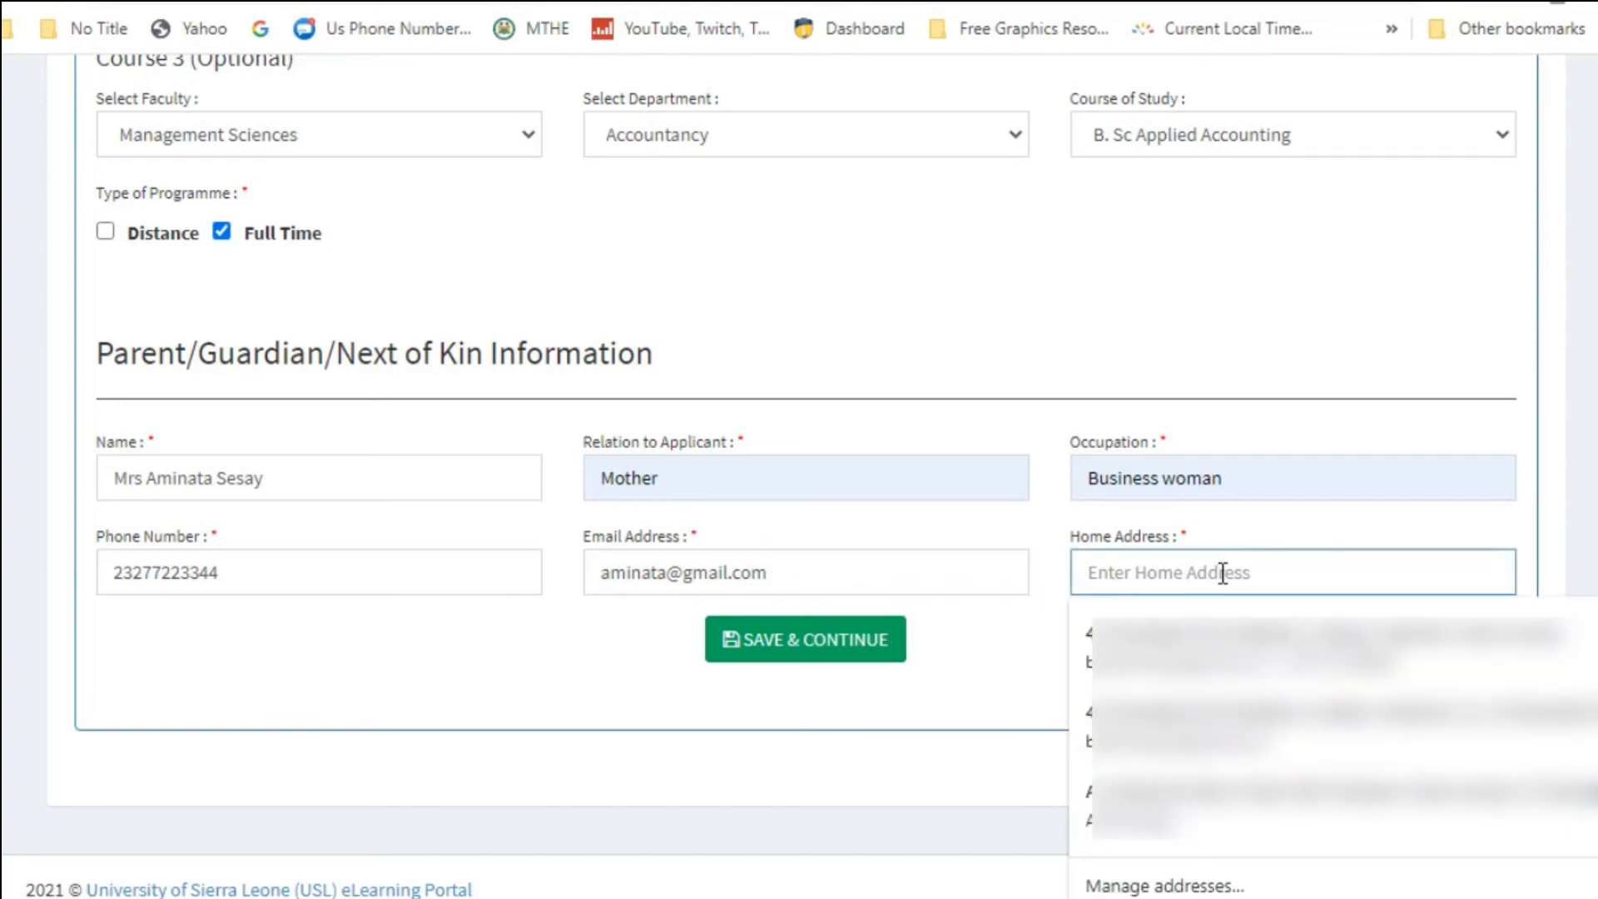
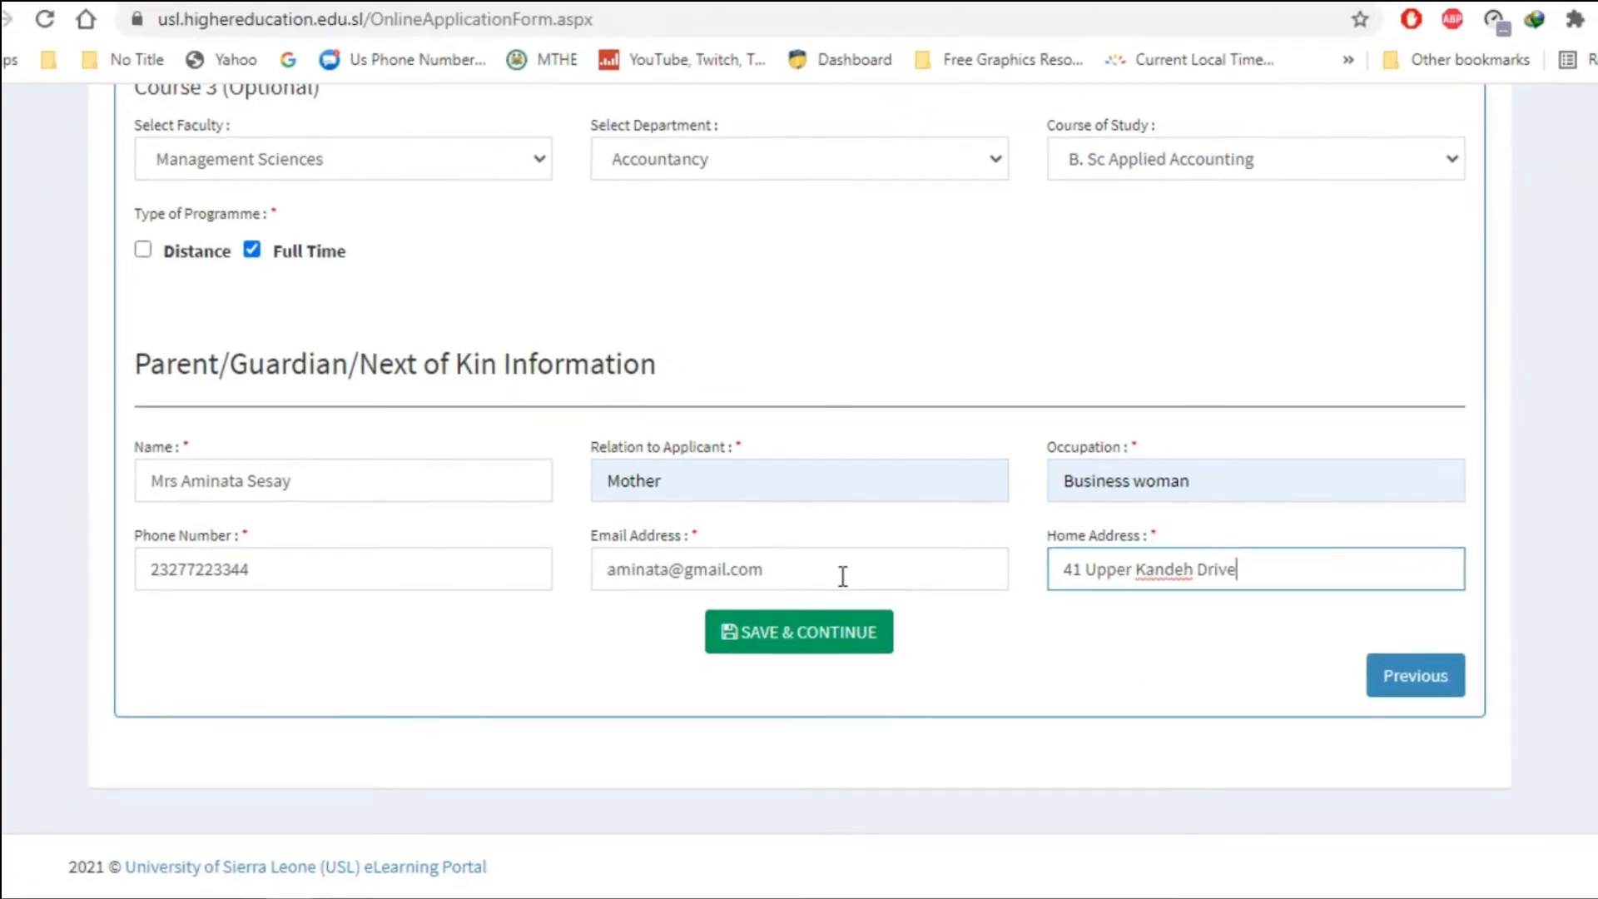
{"action": "left_click", "coordinate": [798, 631]}
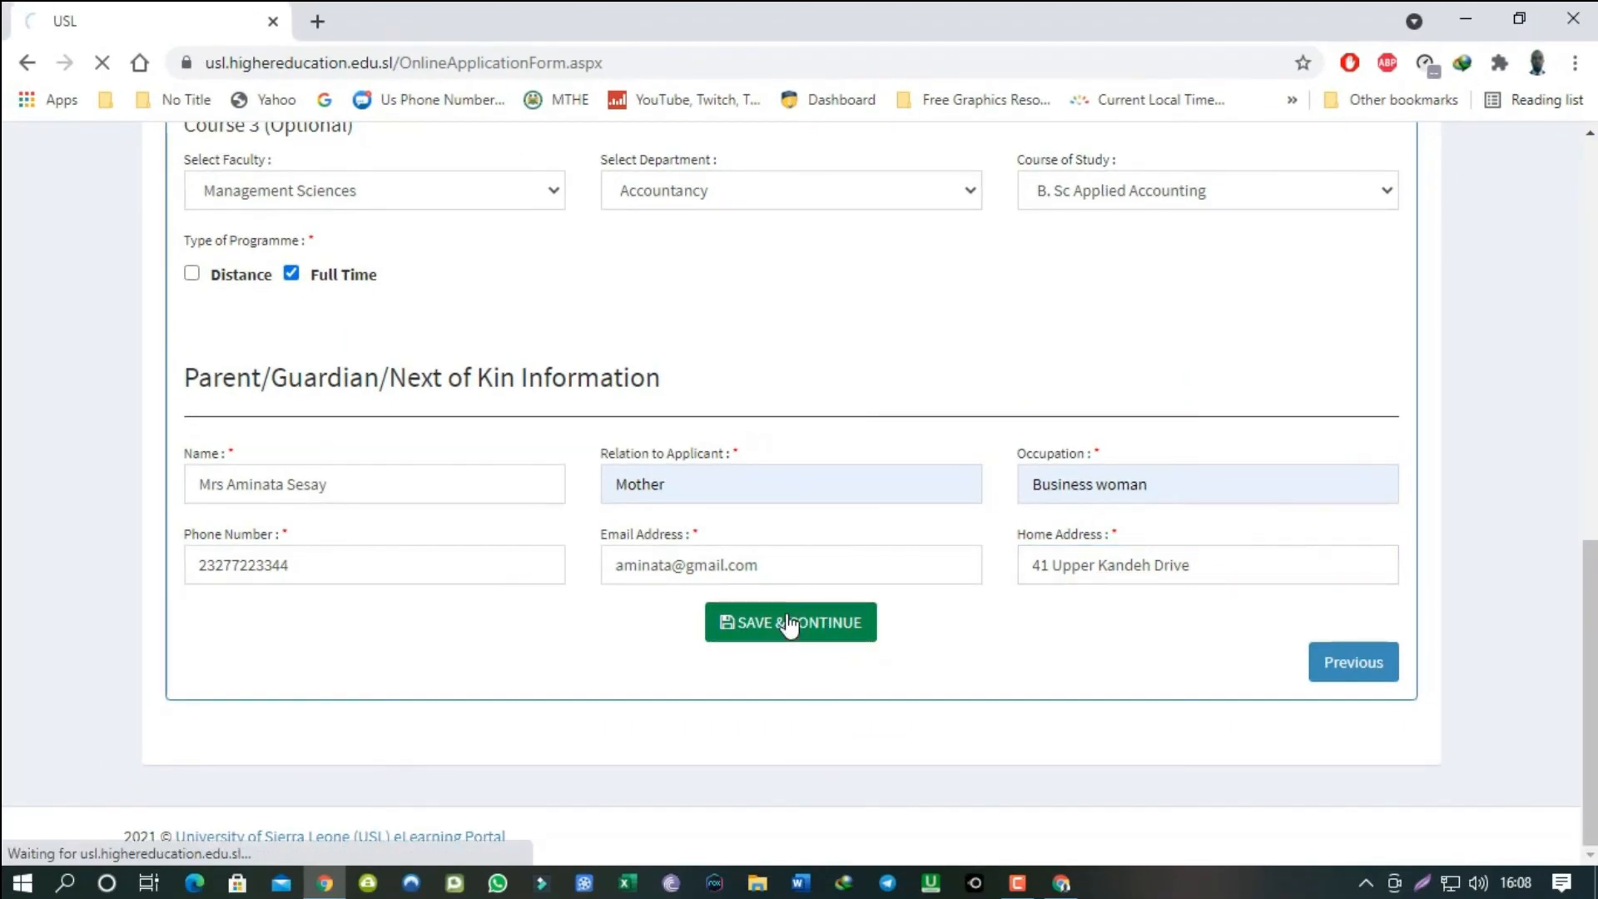